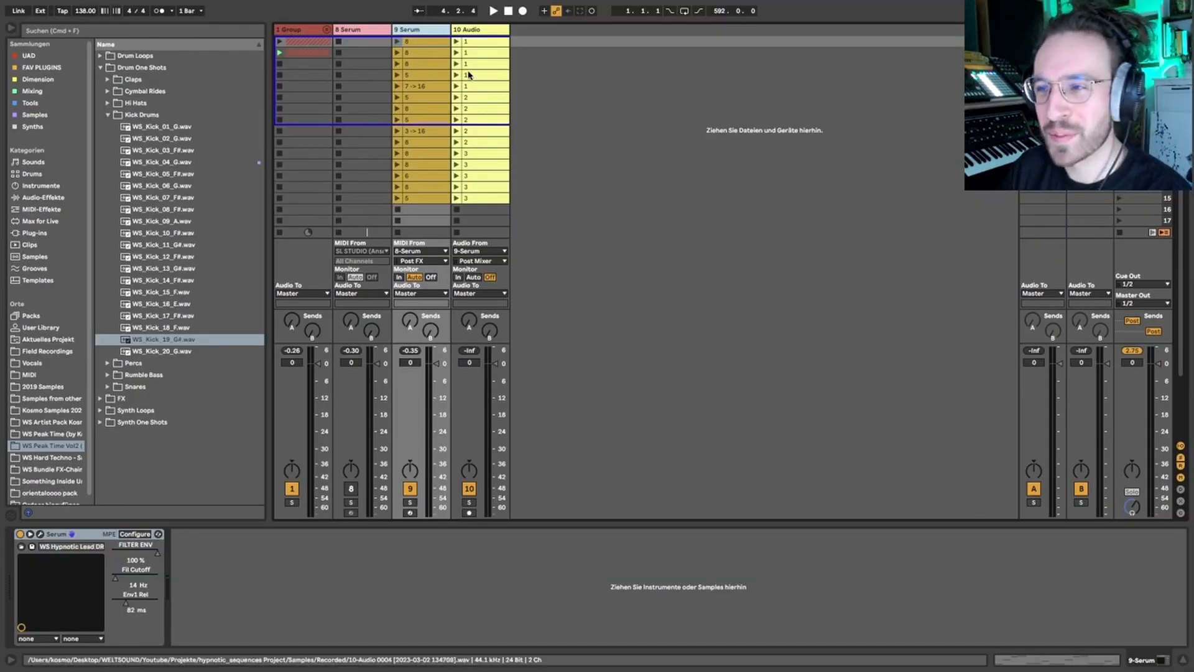
Launch playback and show the 10 Audio track's recorded clip waveform in Clip View
click(492, 12)
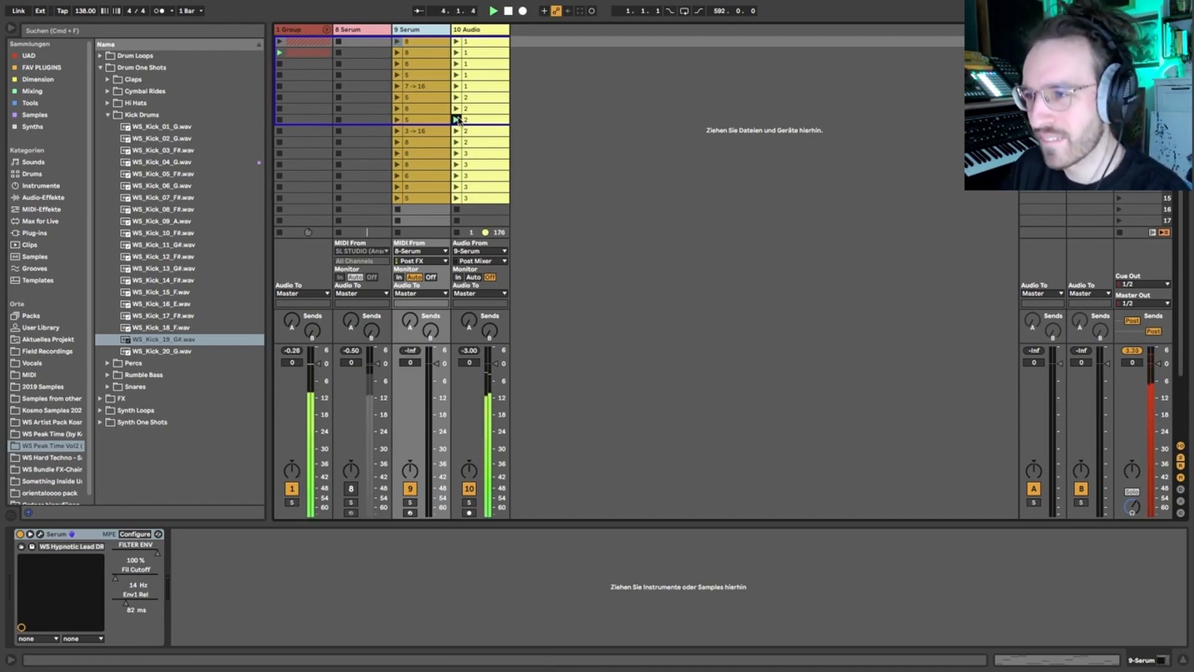
click(455, 63)
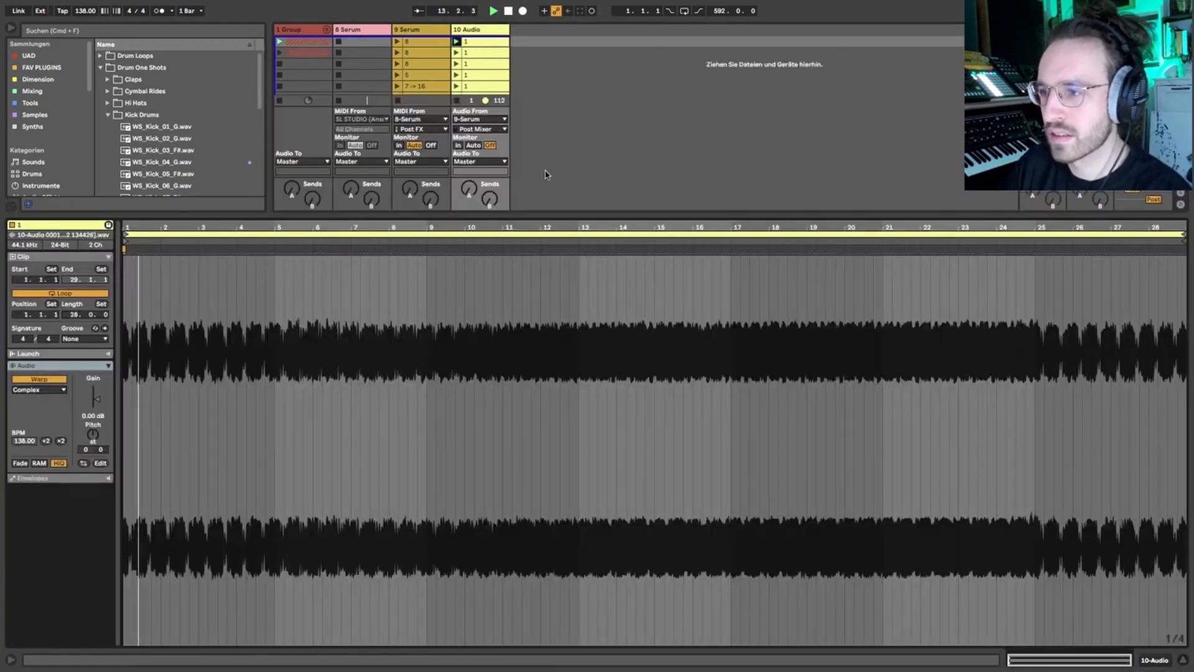
Switch the lower panel back to Device View so the mixer fills the screen
click(730, 240)
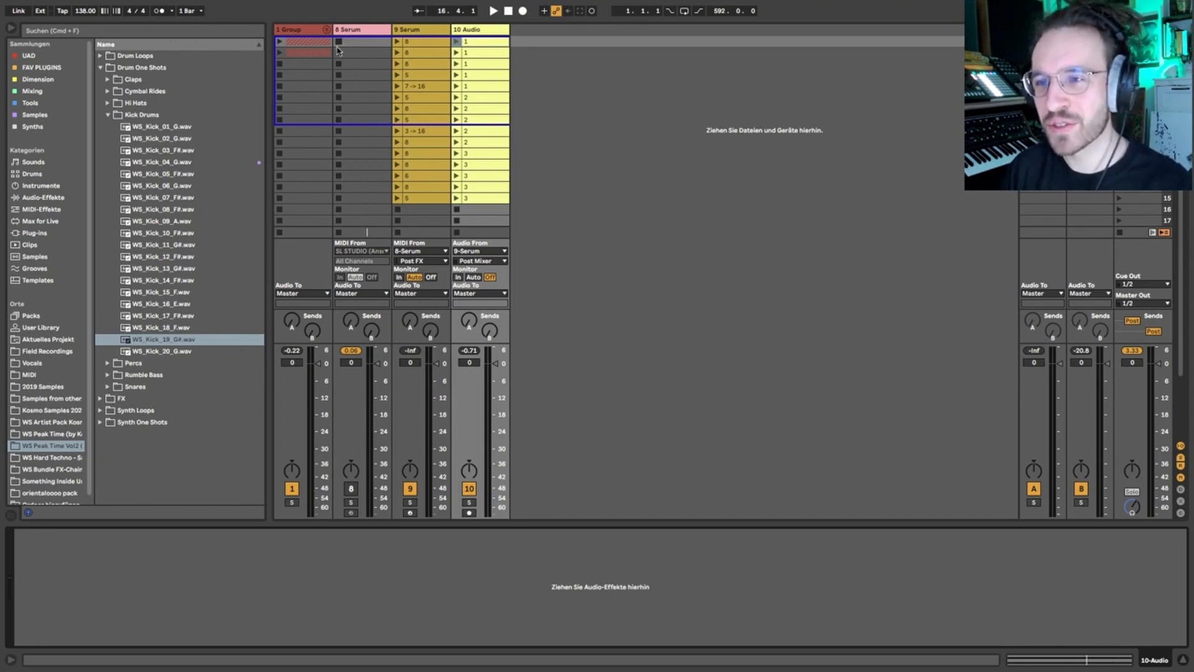
Collapse Kick Drums, show Audio Effects and select the 8 Serum track for the ML-185 Sequencer
click(110, 114)
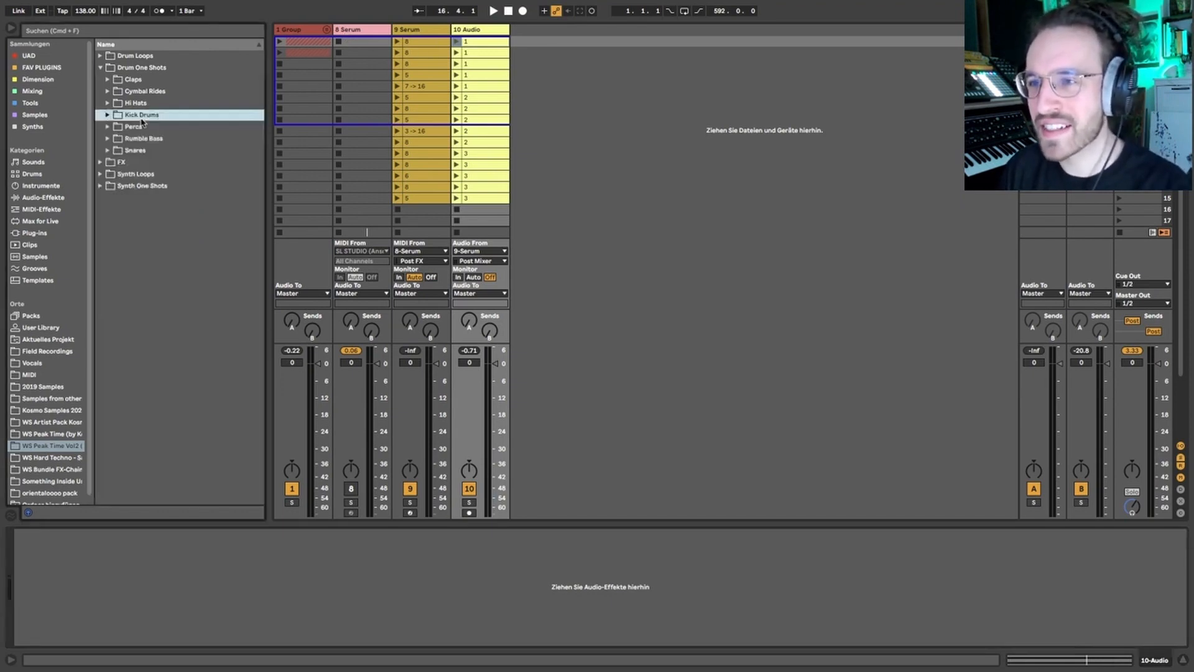
click(42, 198)
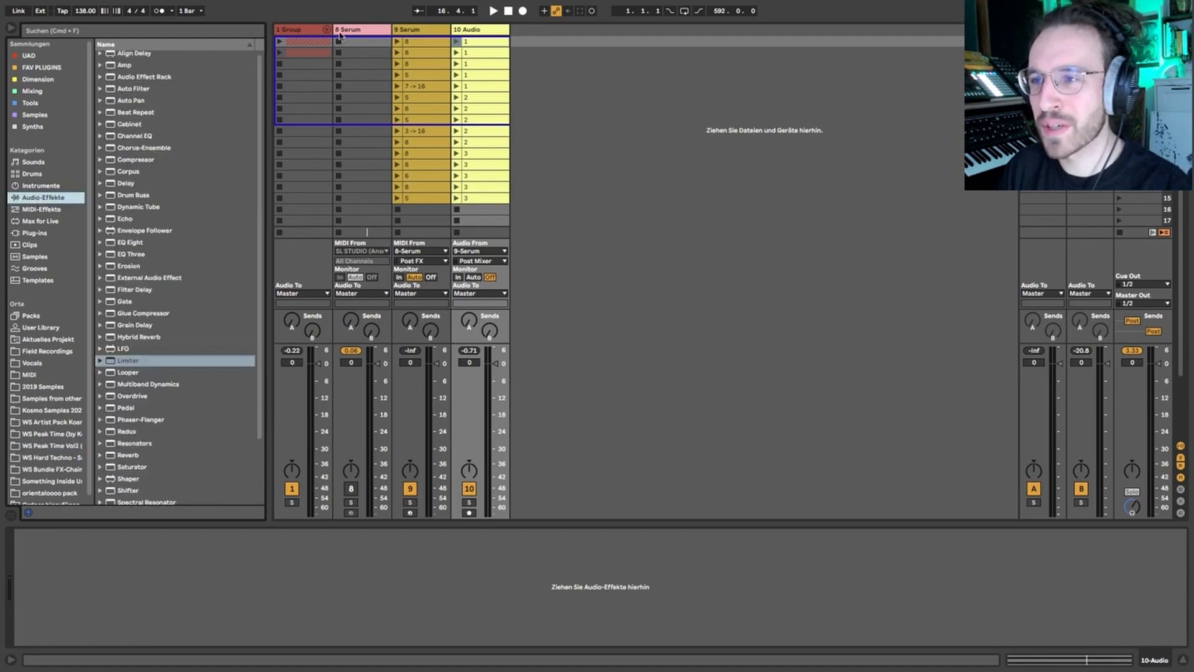
click(360, 29)
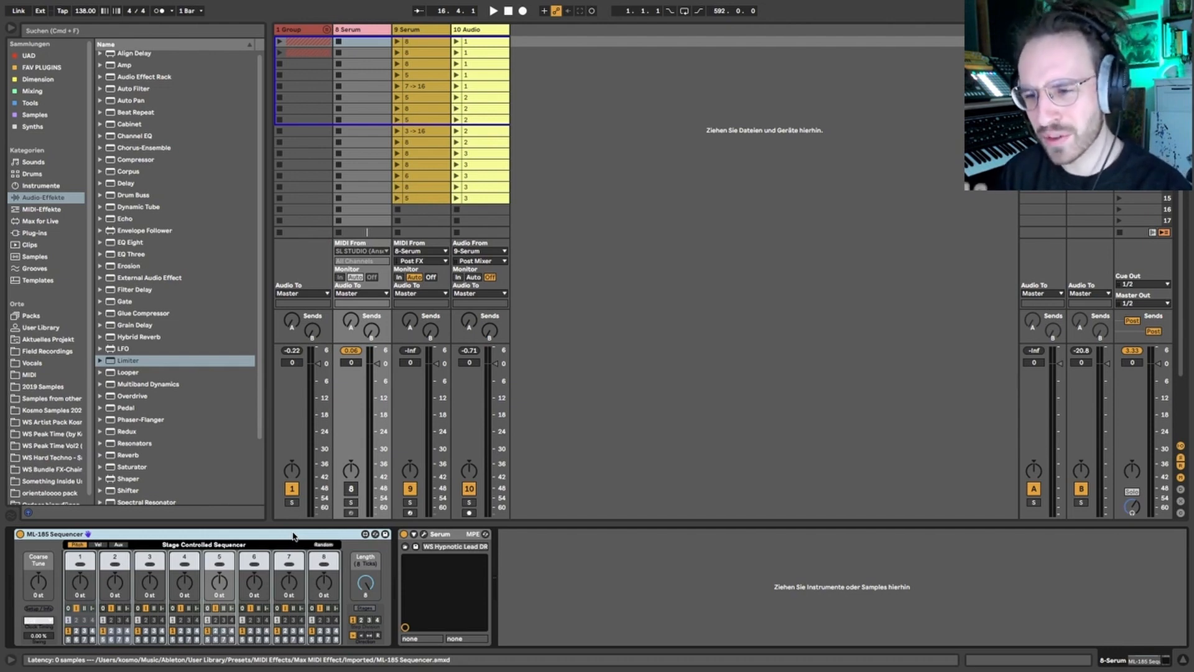
mouse_move(169, 577)
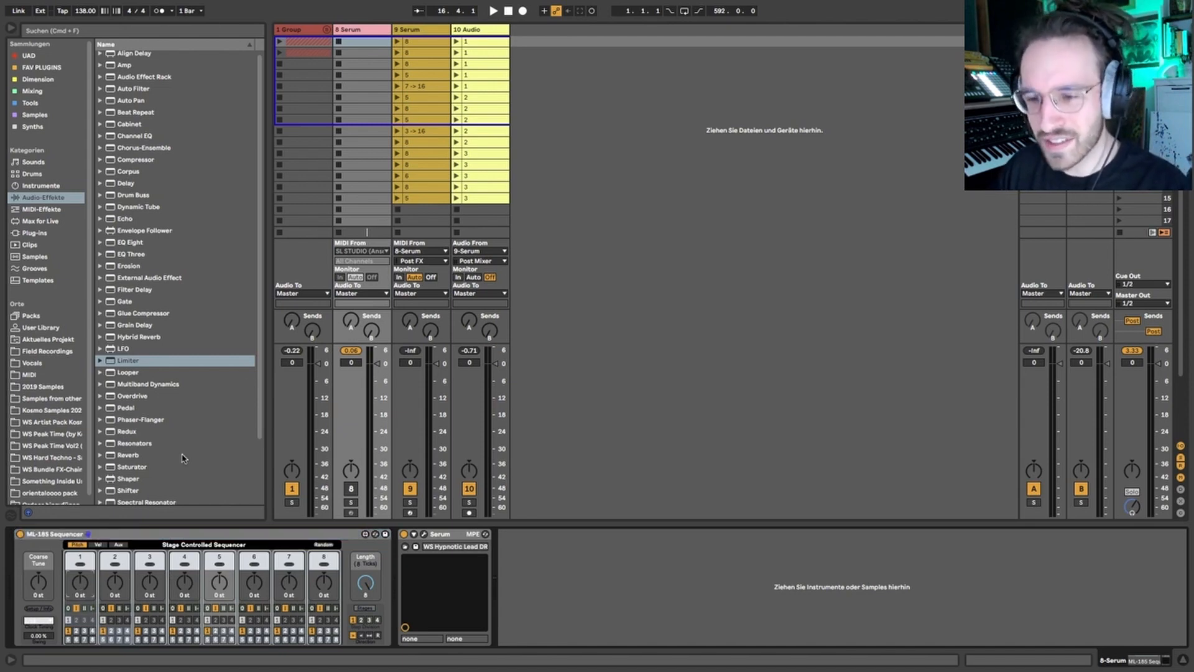
Raise ML-185 step 2's pitch to +3 semitones on the 8 Serum track
click(351, 30)
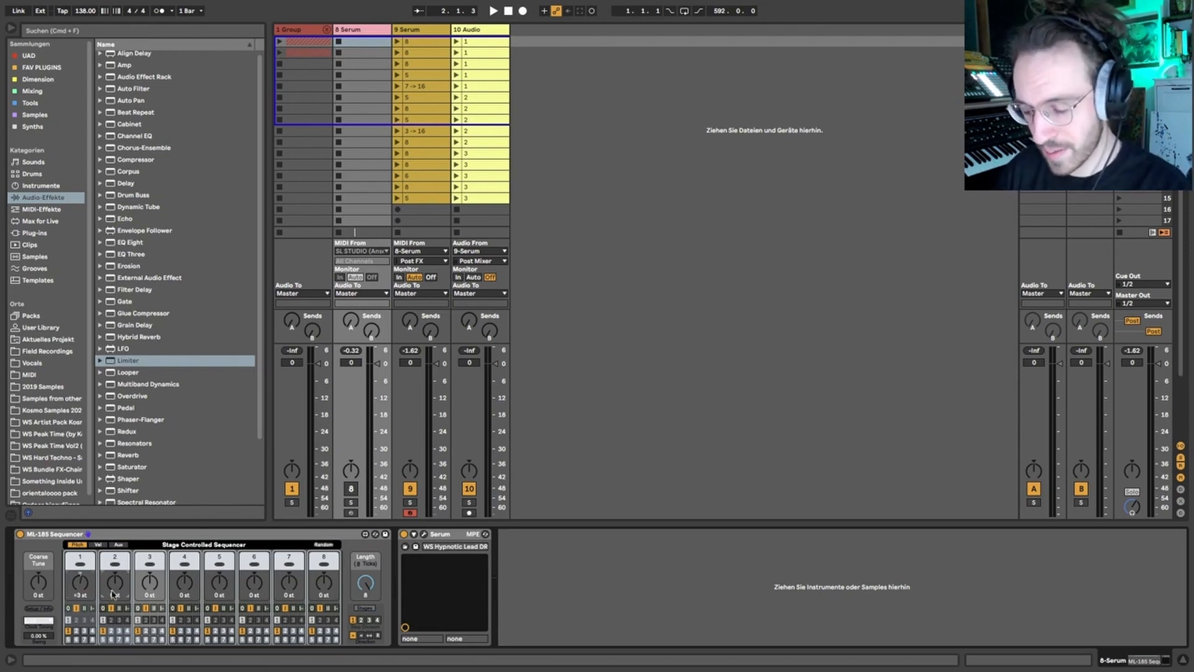
Set pitch offsets on ML-185 steps 3, 5, 6 and 7, auditioning with playback toggles
drag(114, 582, 114, 602)
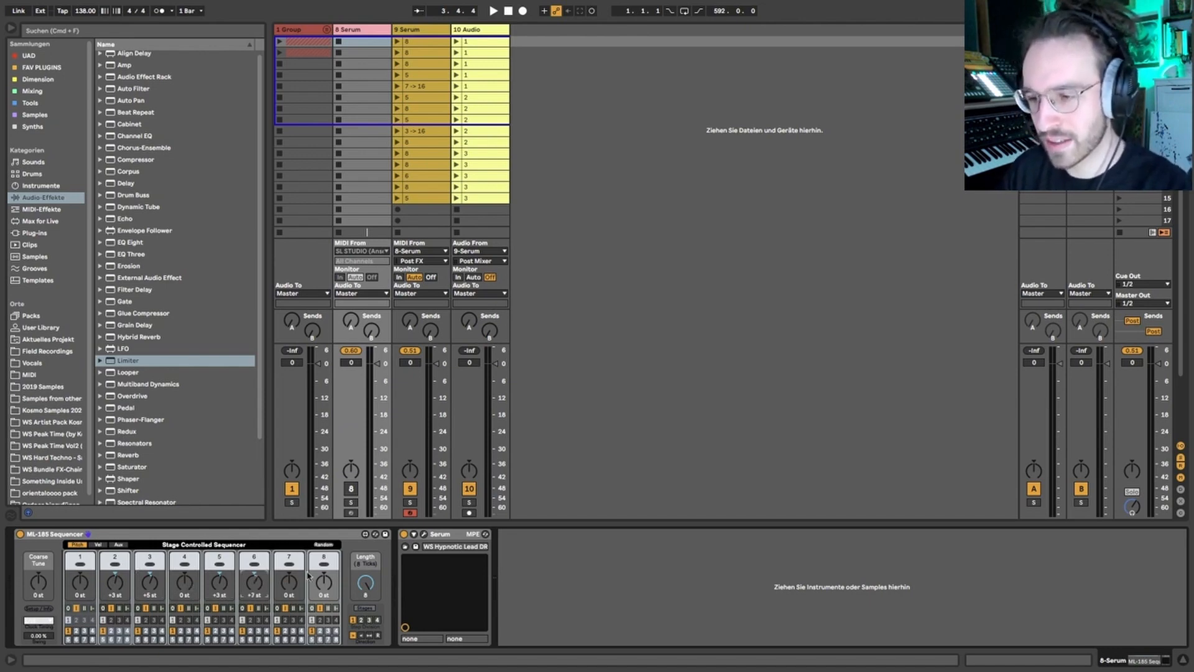
click(492, 11)
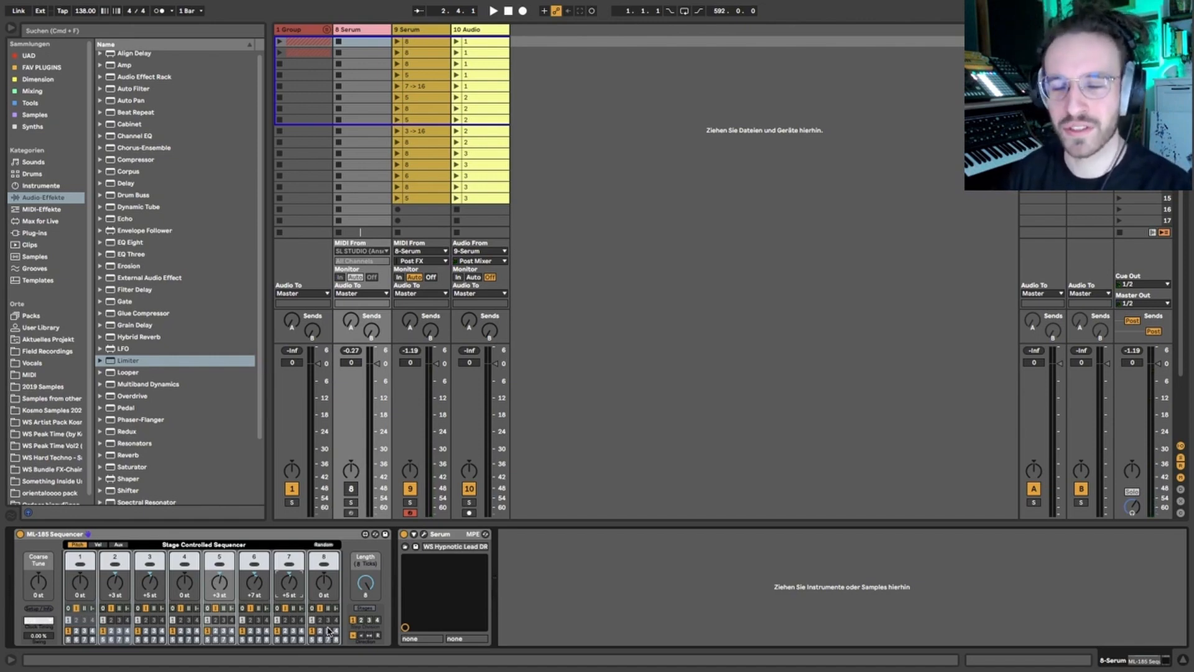
click(493, 12)
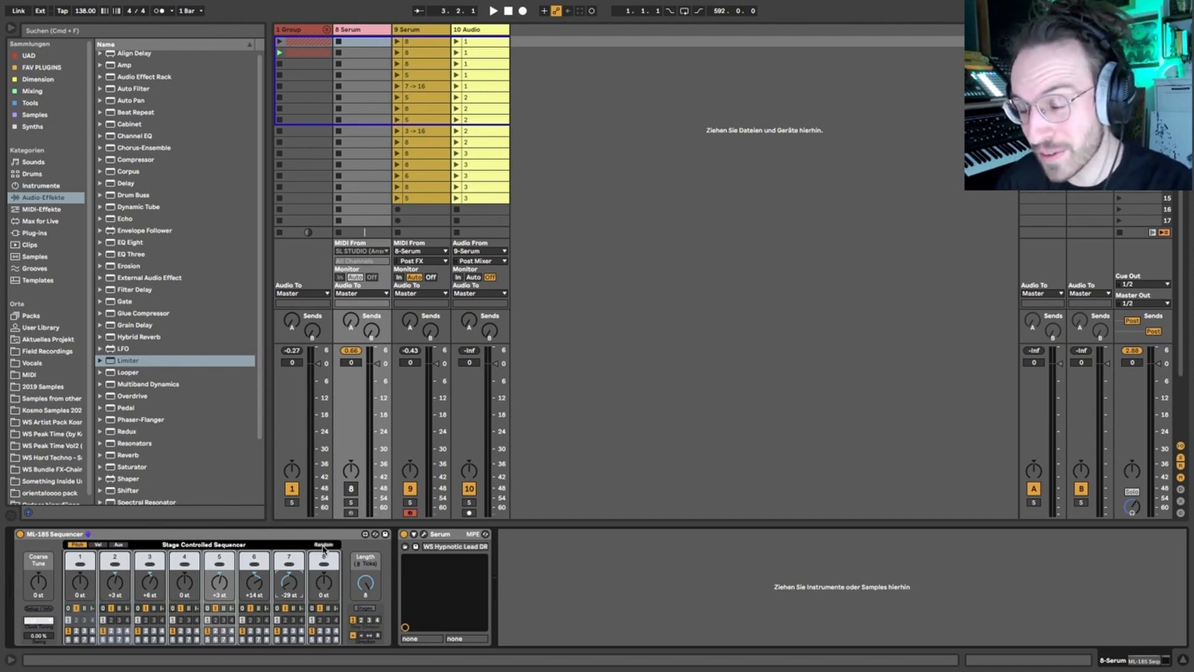
Randomize all eight ML-185 step pitches with Random and audition the pattern
click(323, 545)
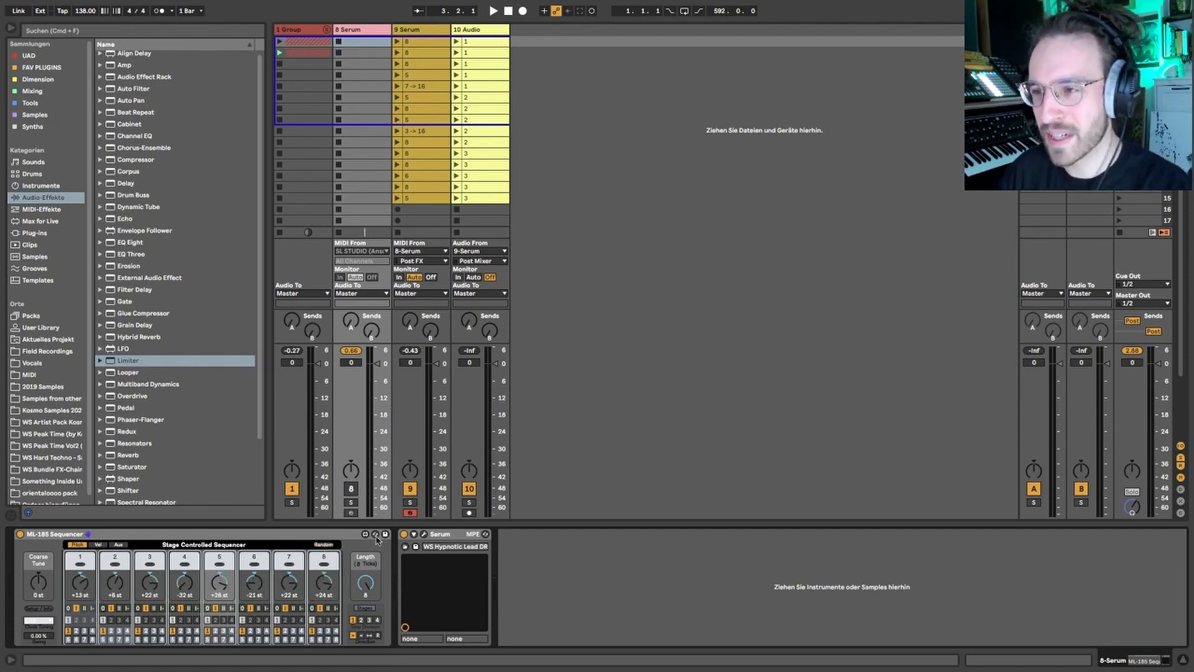
click(493, 11)
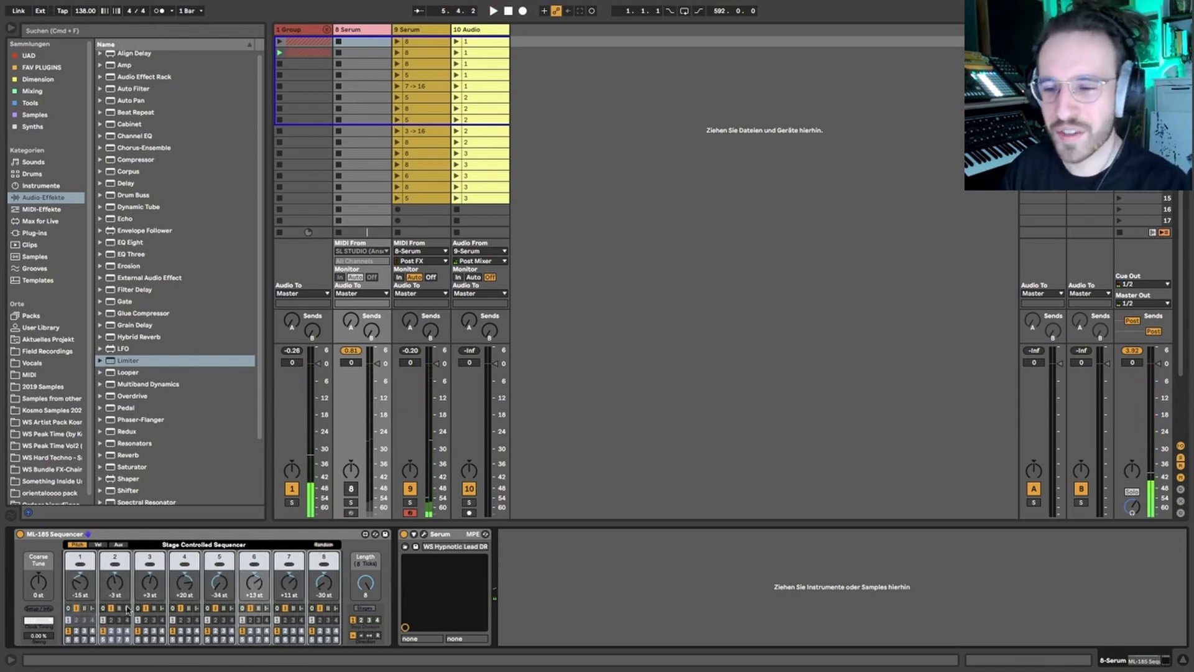
mouse_move(161, 602)
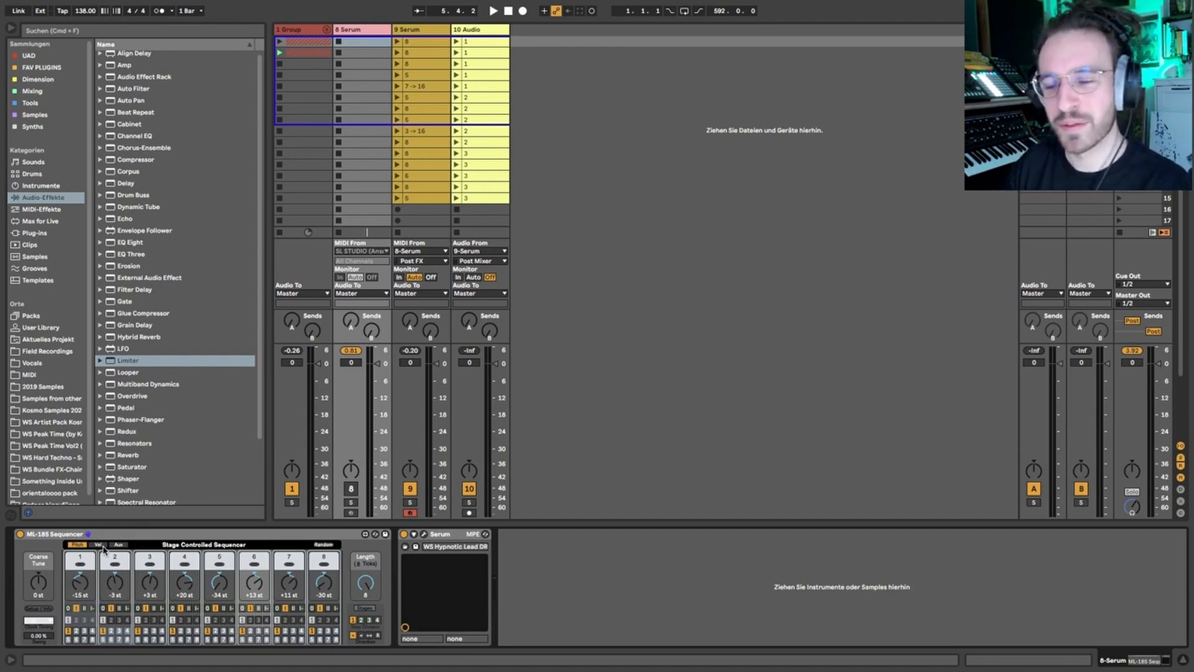
mouse_move(160, 521)
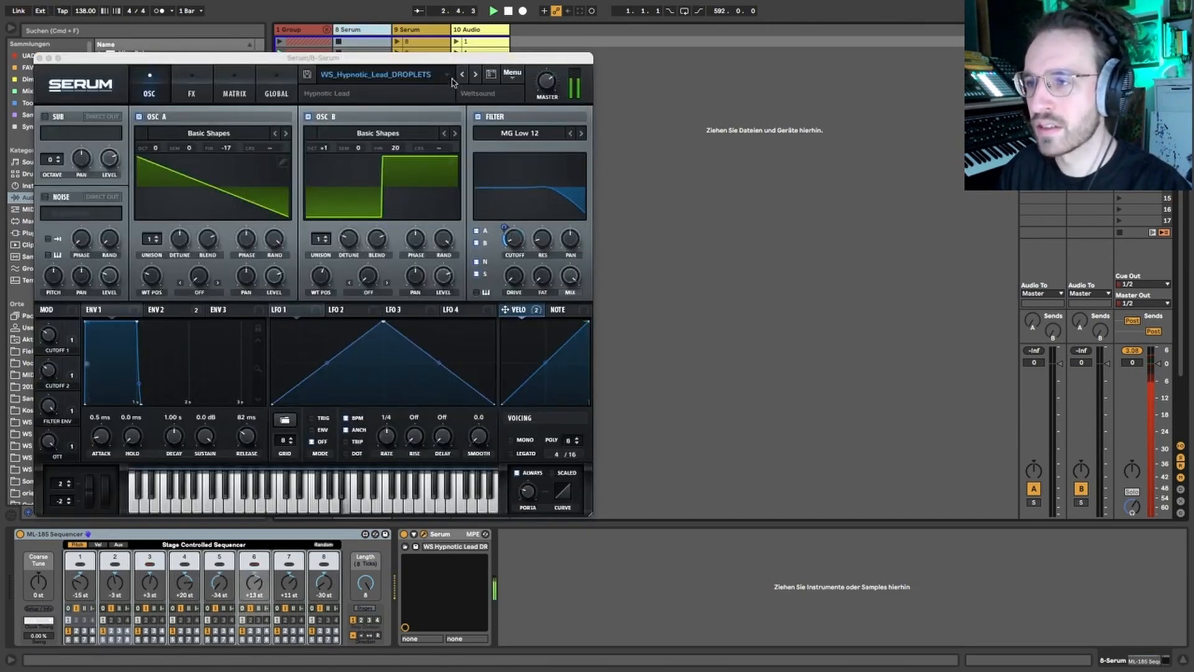
Close the floating Serum window and show the 9 Serum track's Hypnotic Lead device chain
click(475, 73)
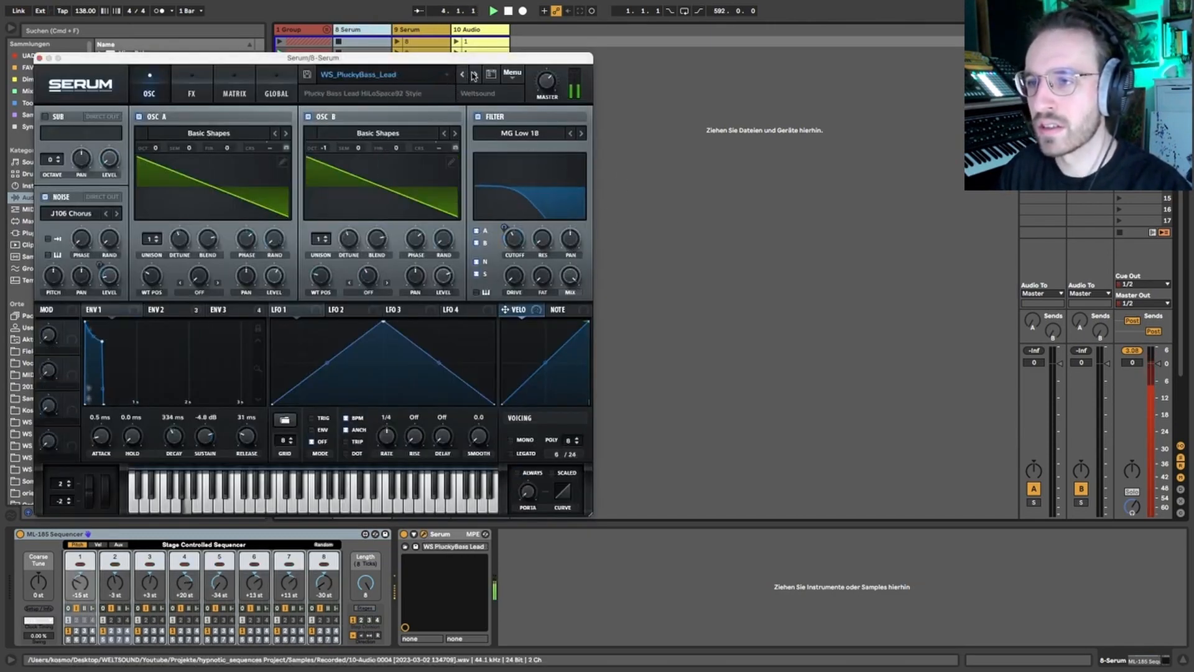
click(36, 58)
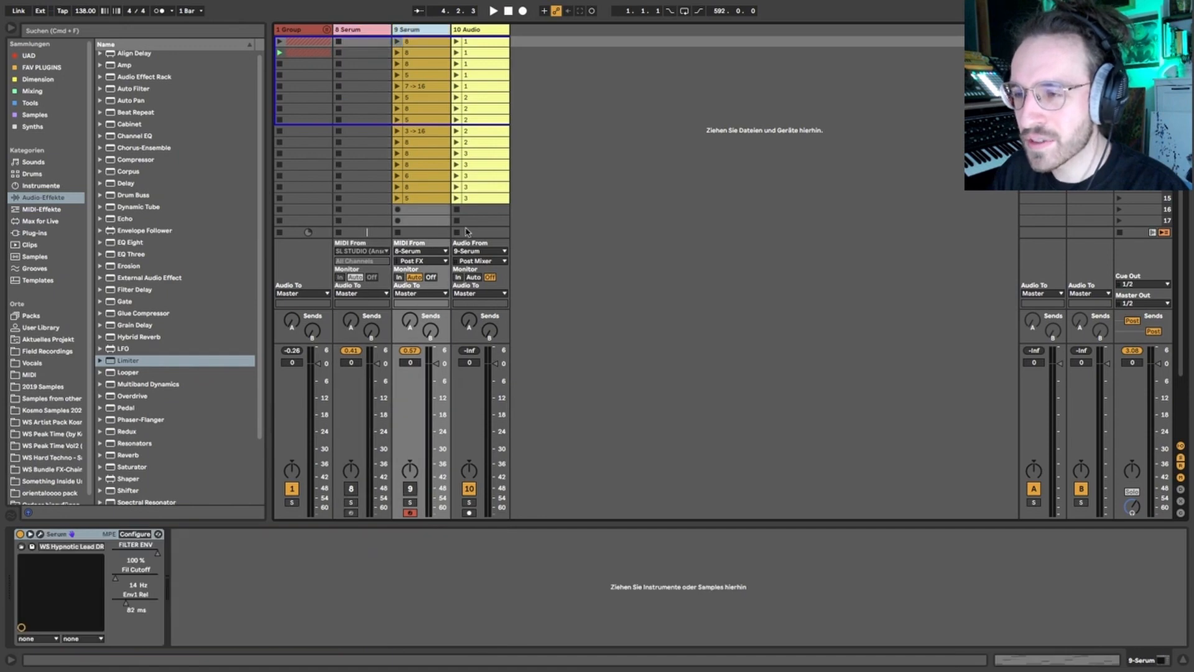
Arm an empty 9 Serum clip slot and begin recording the sequencer pattern
click(421, 250)
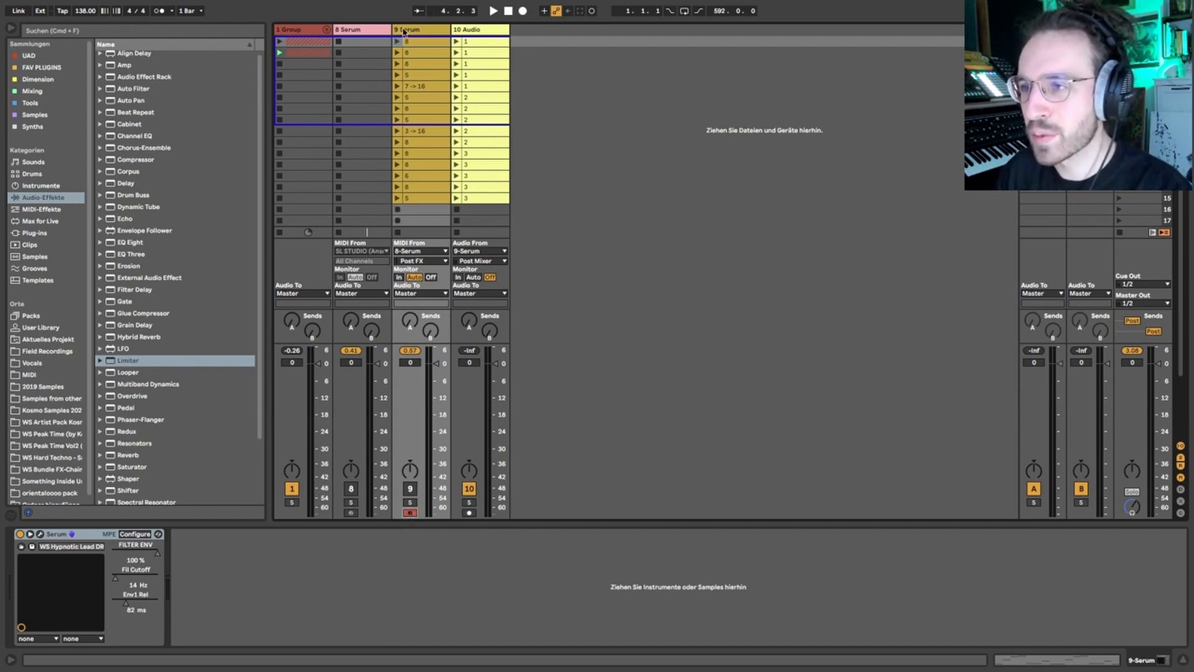
click(492, 11)
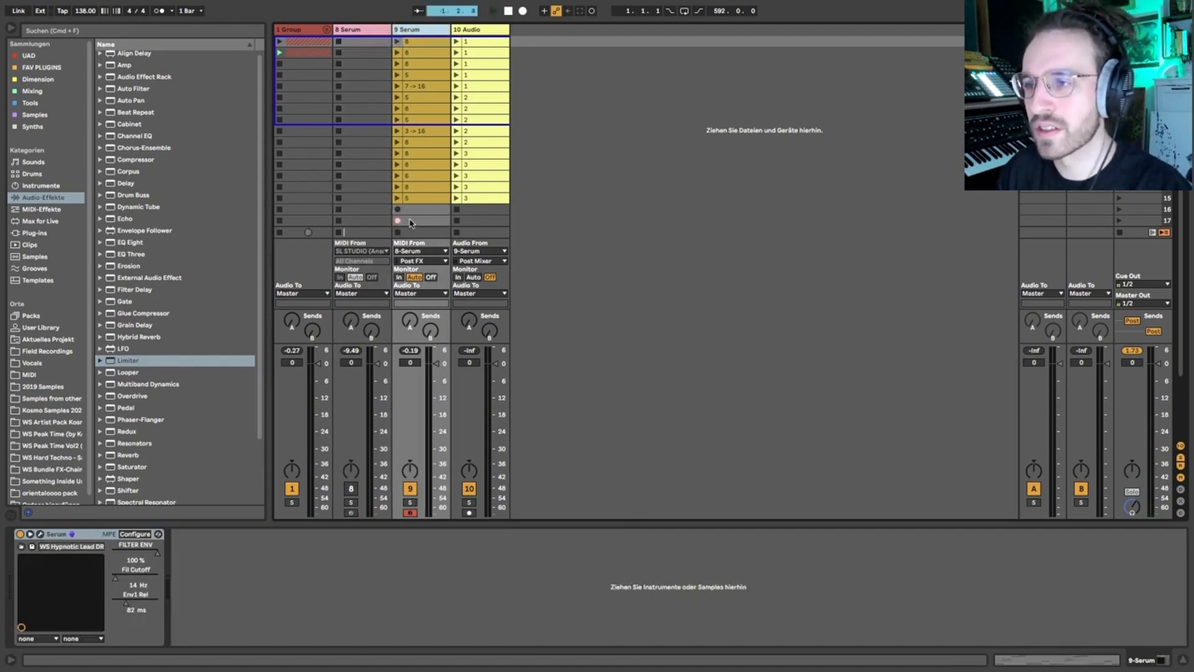
Stop recording to create clip 9-Serum 17 and open it in Clip View
click(396, 222)
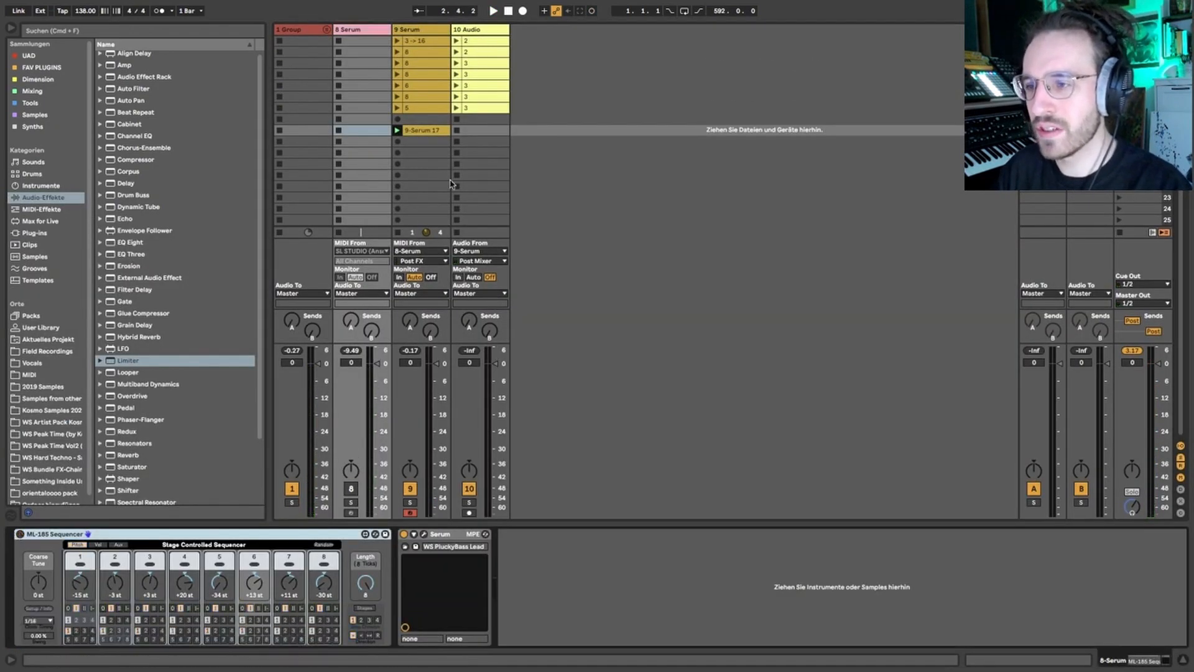
click(420, 129)
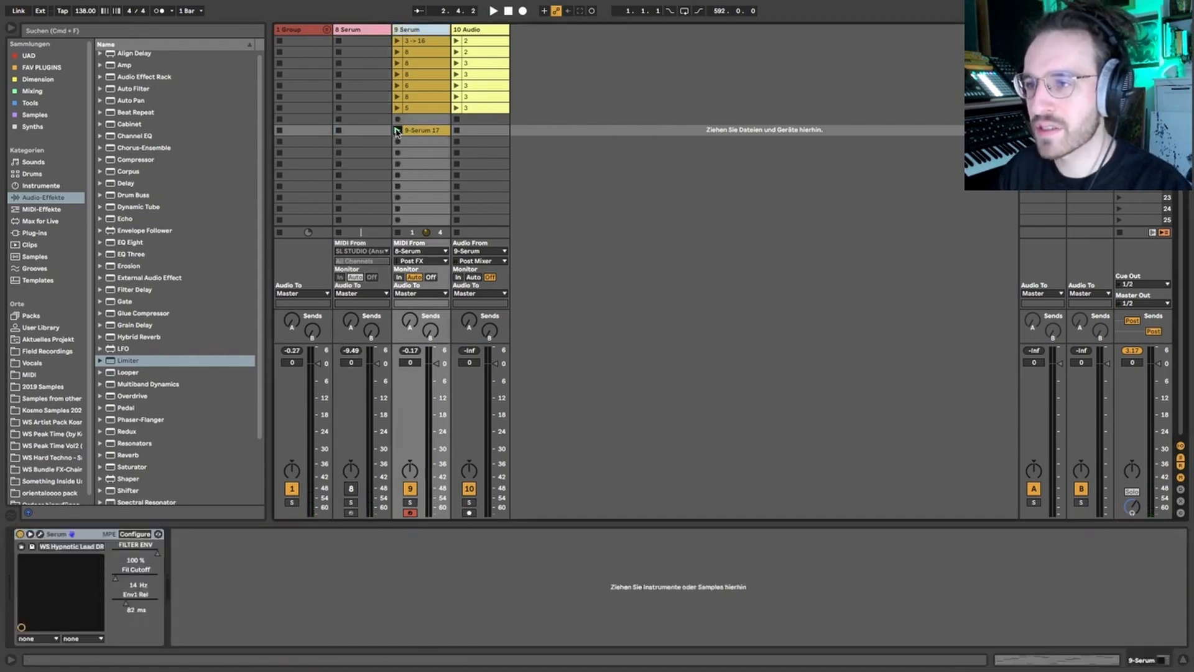
double_click(422, 131)
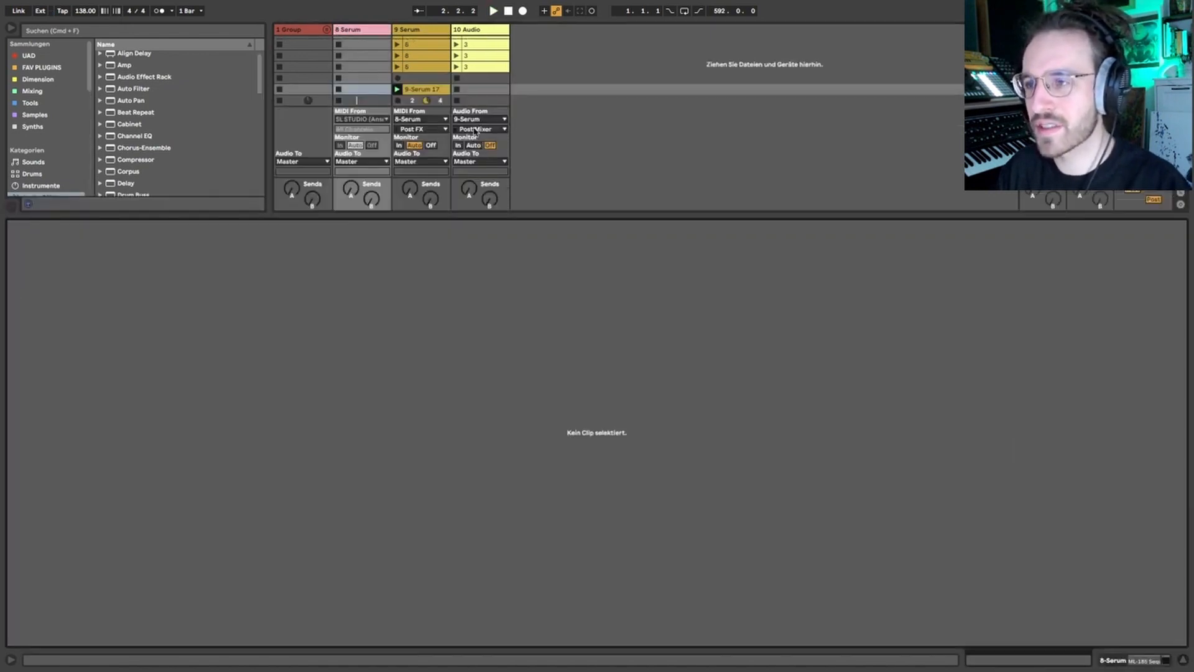
Close Clip View and listen to 9-Serum 17 from the Serum device view
double_click(421, 89)
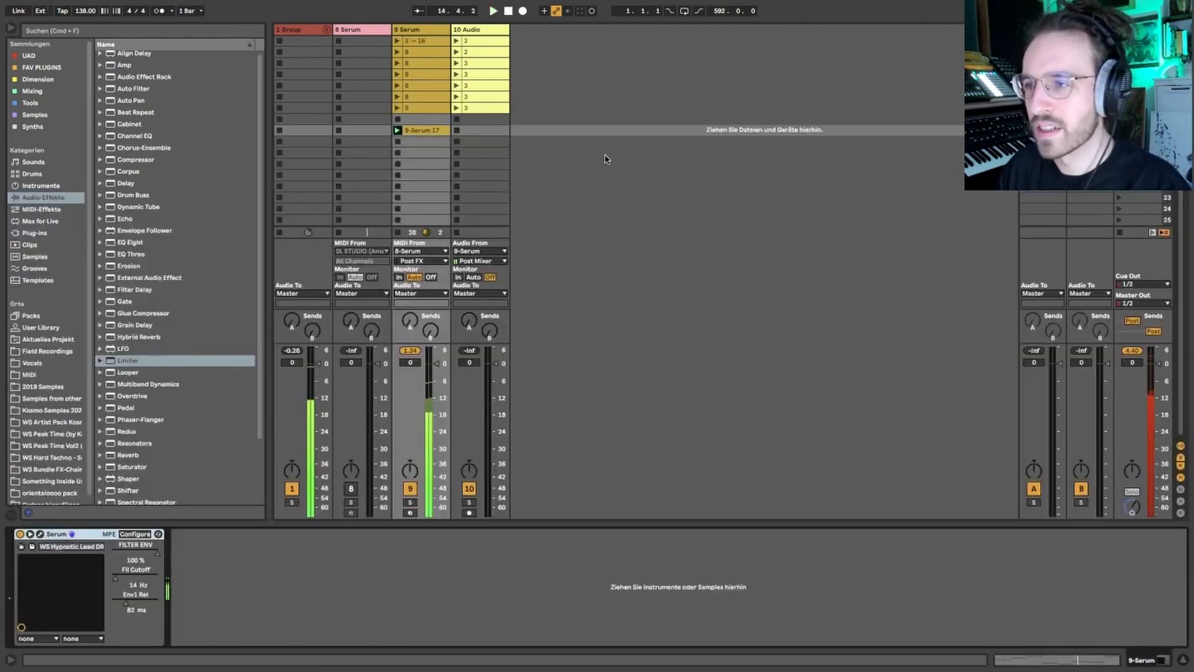
double_click(420, 129)
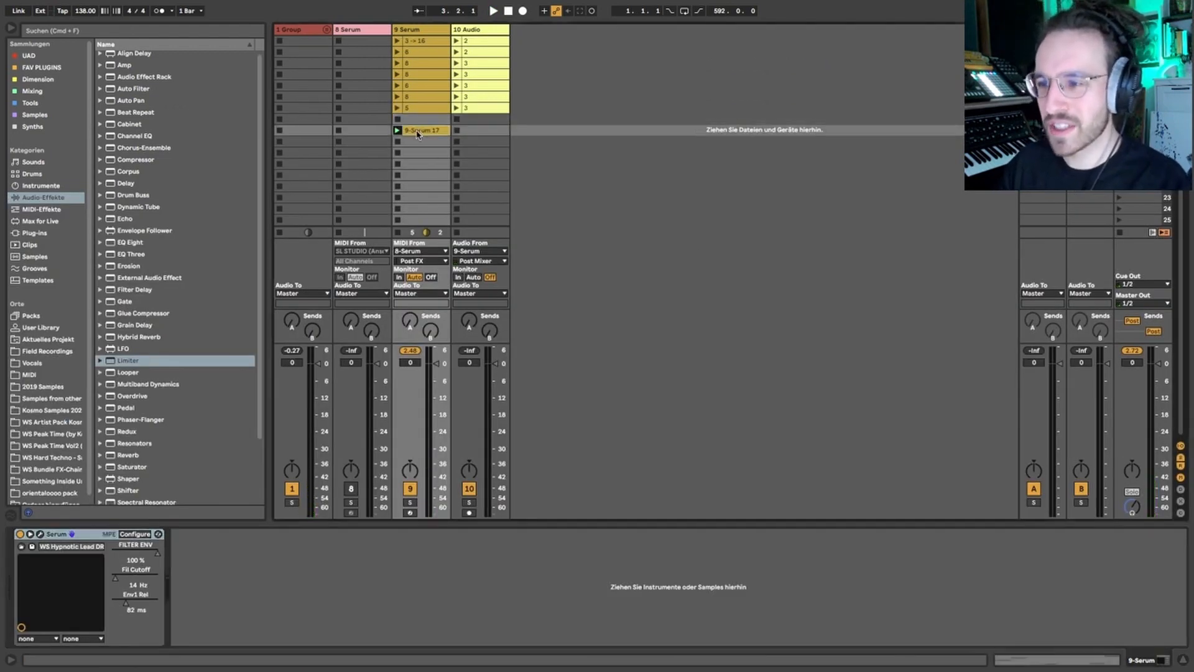
Show track 8's ML-185 Sequencer and start recording a new take into track 9
click(422, 129)
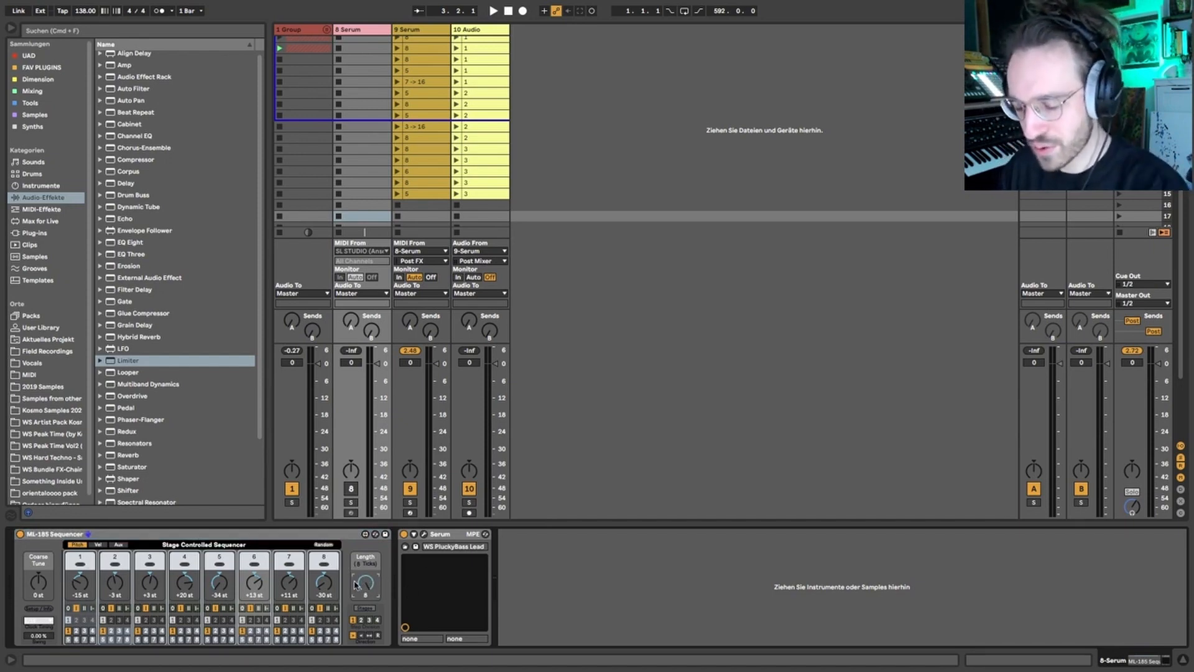
click(493, 11)
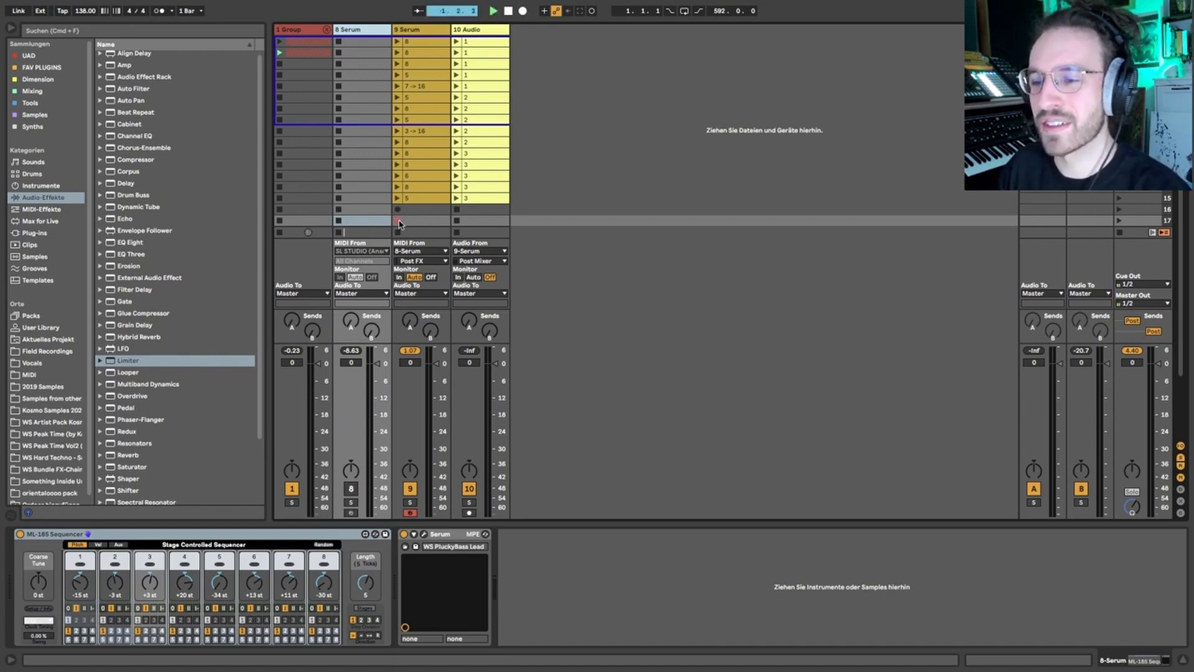
Stop recording so the take lands as clip 9-Serum 18
click(492, 12)
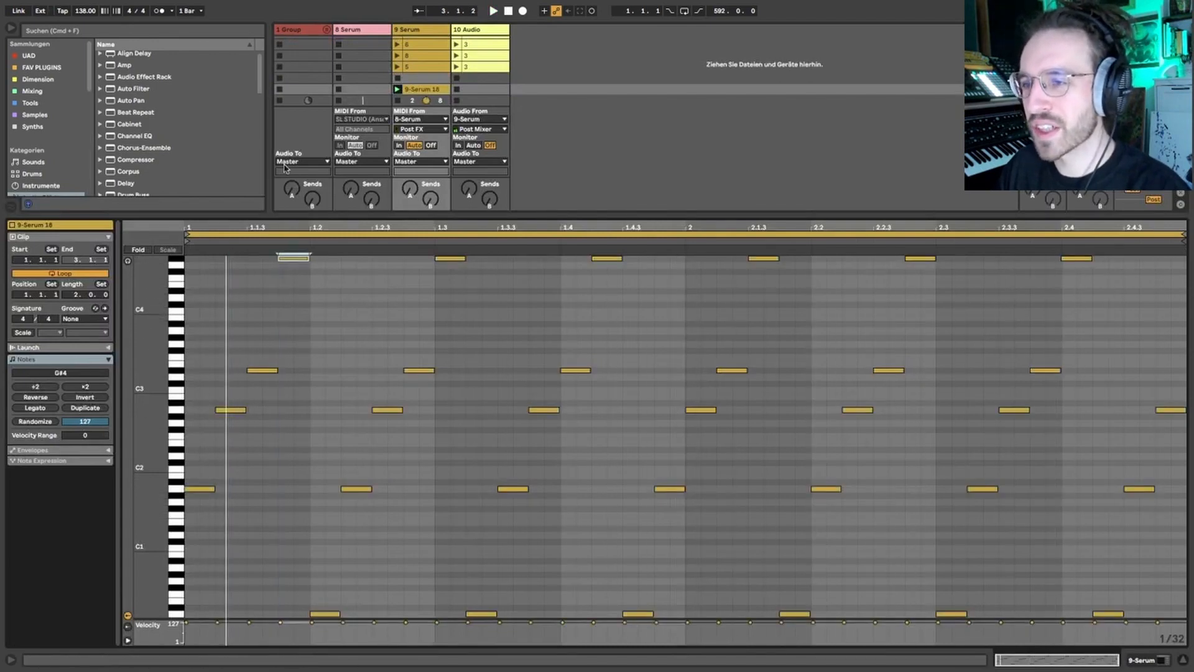
Select all notes in the 9-Serum 18 clip
click(606, 257)
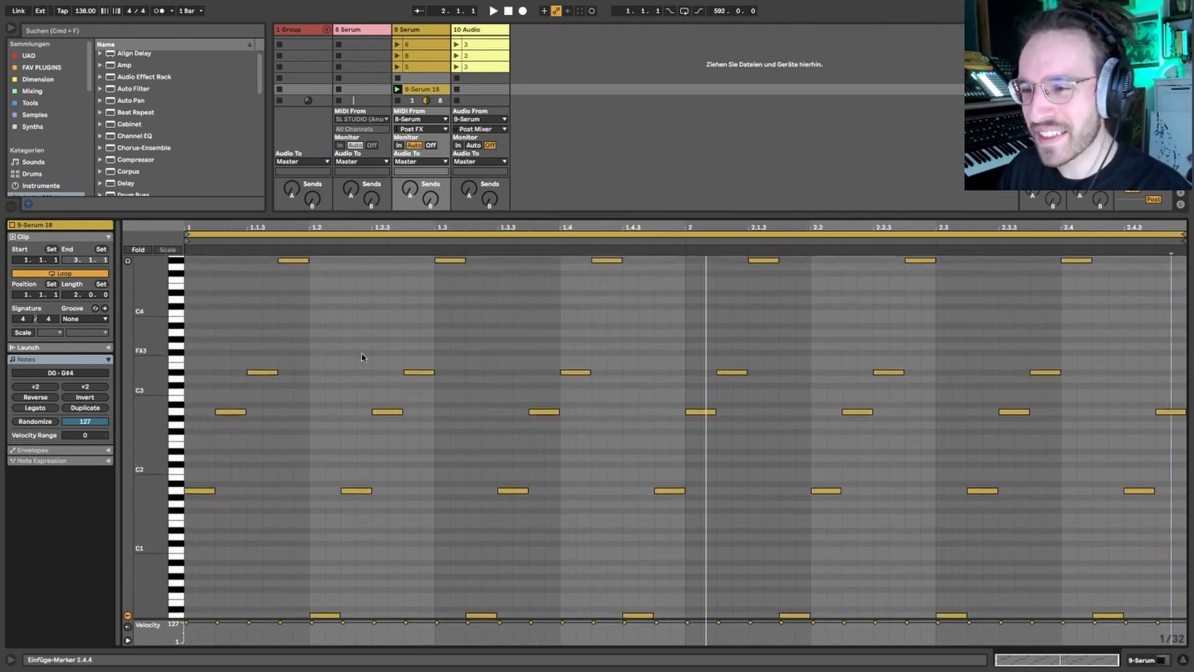
mouse_move(469, 474)
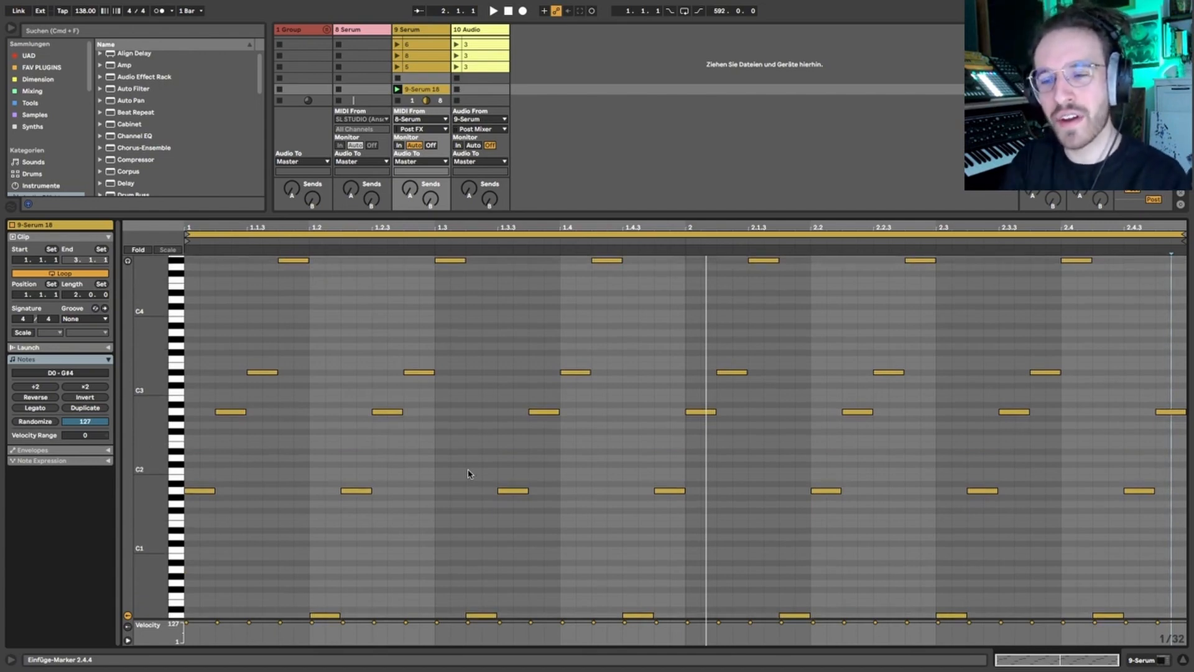
mouse_move(450, 438)
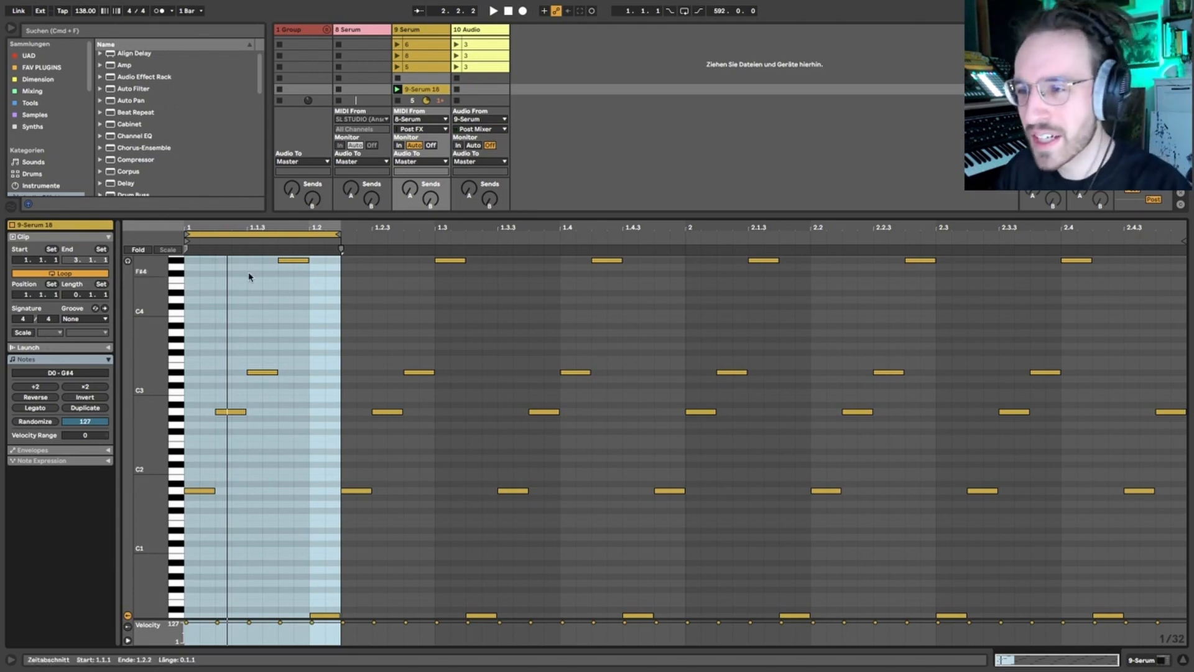
Extend the time range to 1.3.1 and play back the clip's odd-length looping pattern
drag(341, 235, 433, 235)
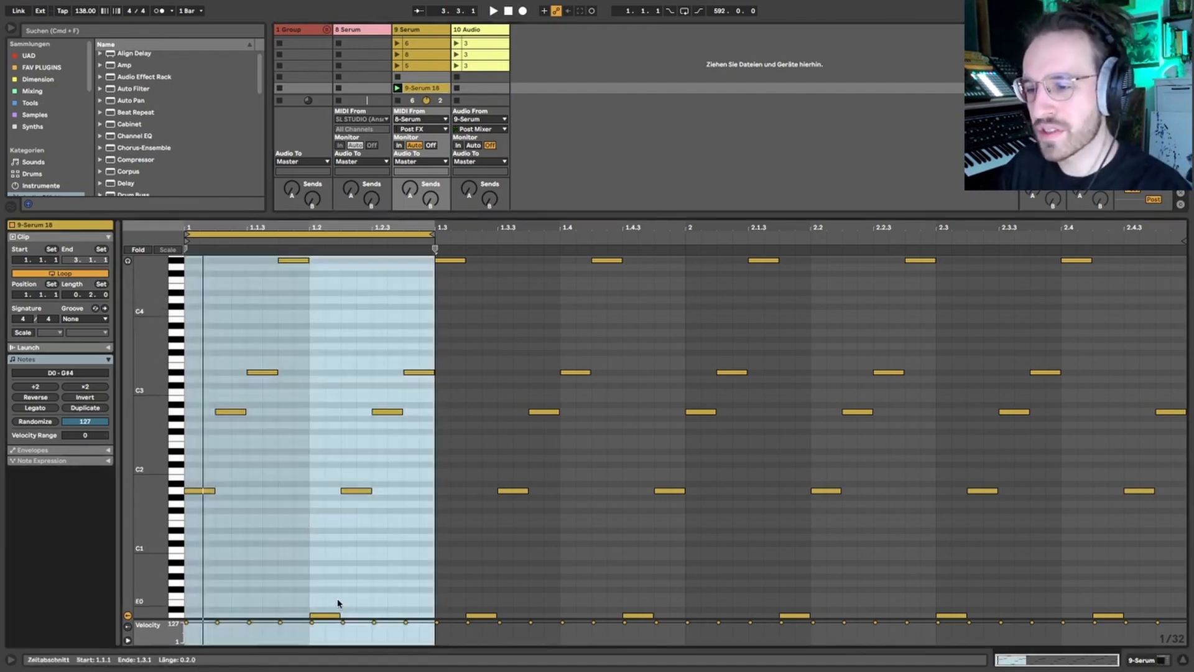
click(291, 260)
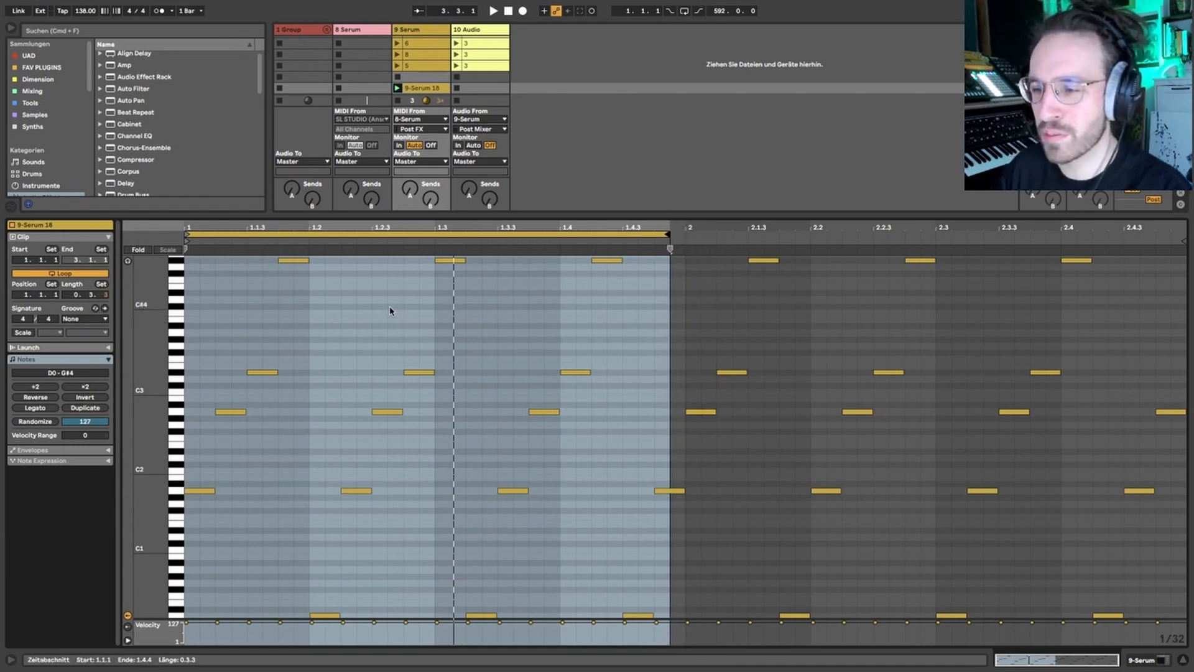
click(493, 12)
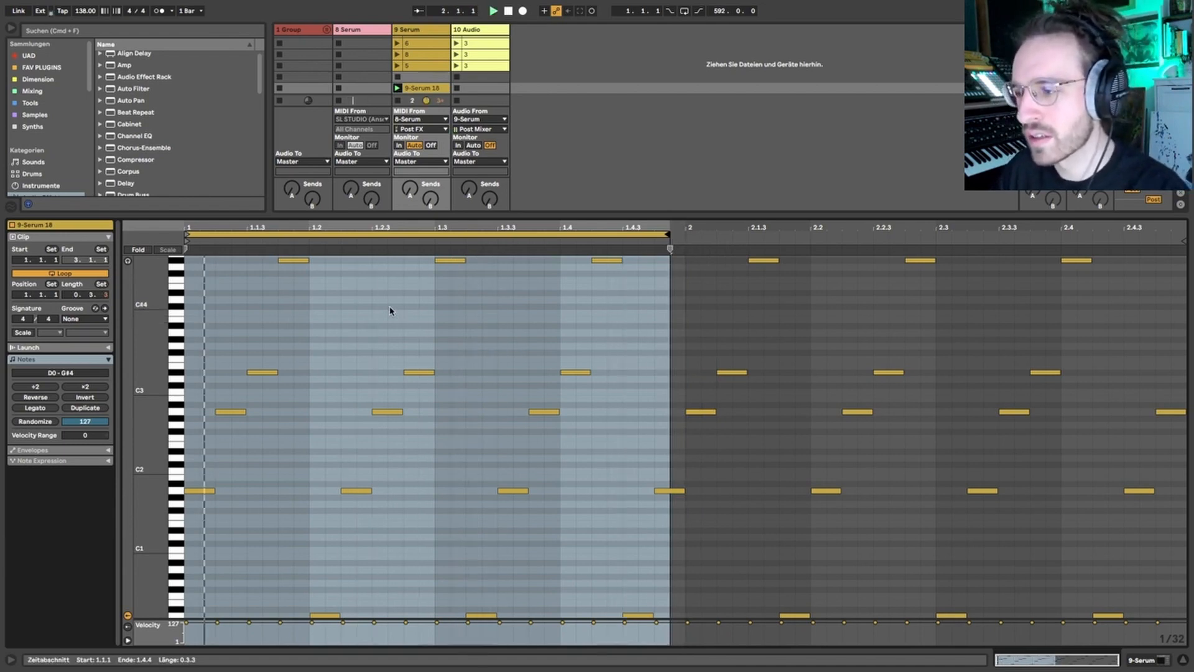
drag(669, 249, 684, 249)
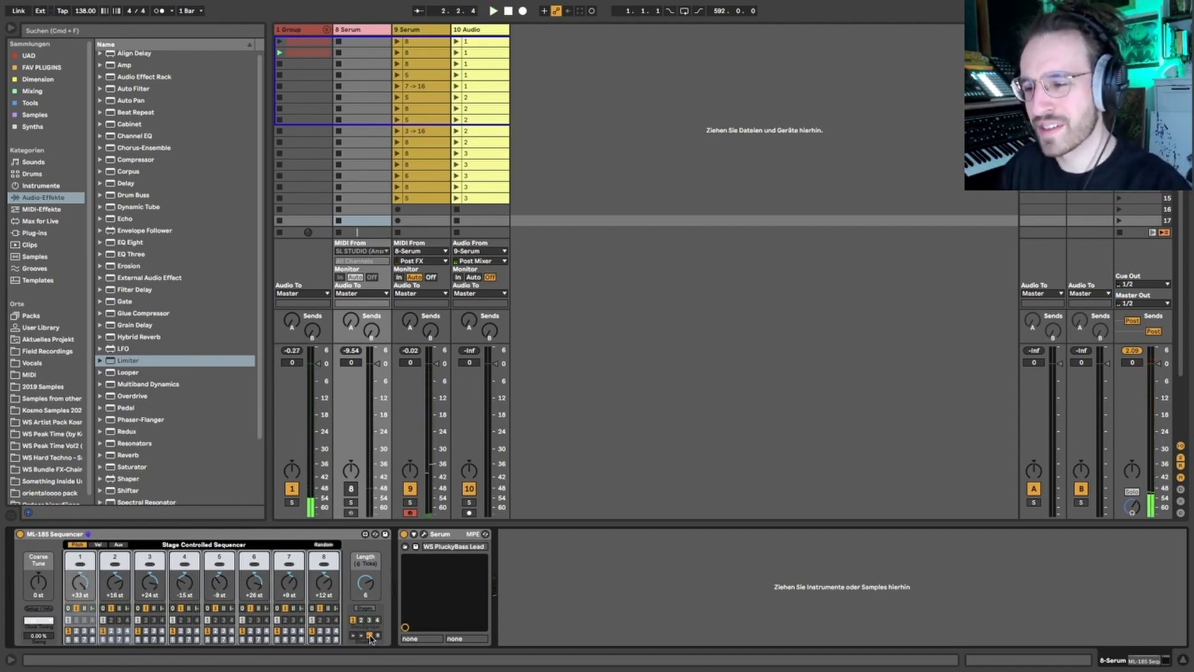
Resume playback with track 8's ML-185 Sequencer driving the PluckyBass Lead Serum patch
click(492, 11)
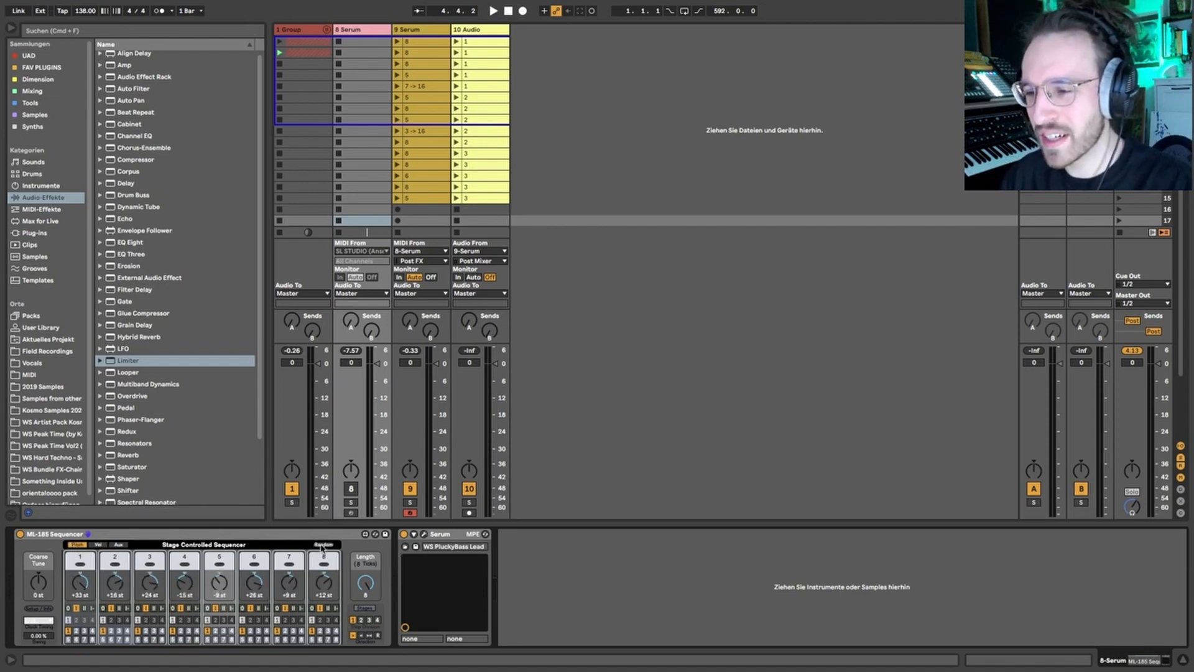
Randomize the ML-185 step velocities on 8 Serum and bring up its Serum synth window
click(493, 11)
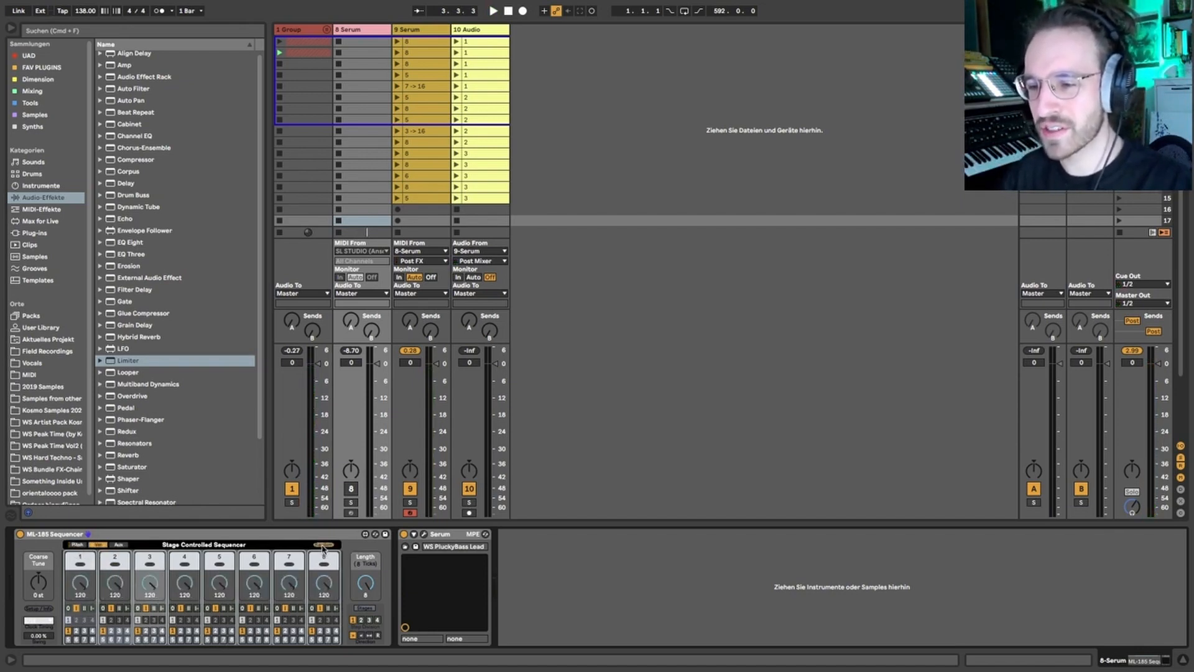
click(324, 545)
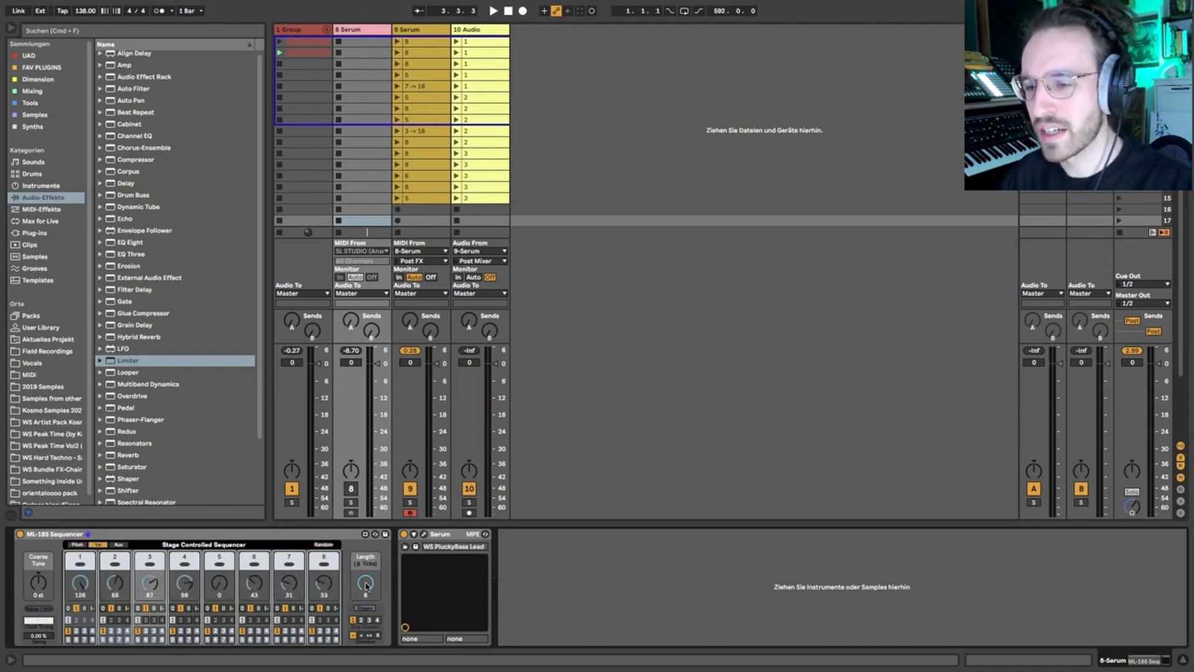
click(493, 11)
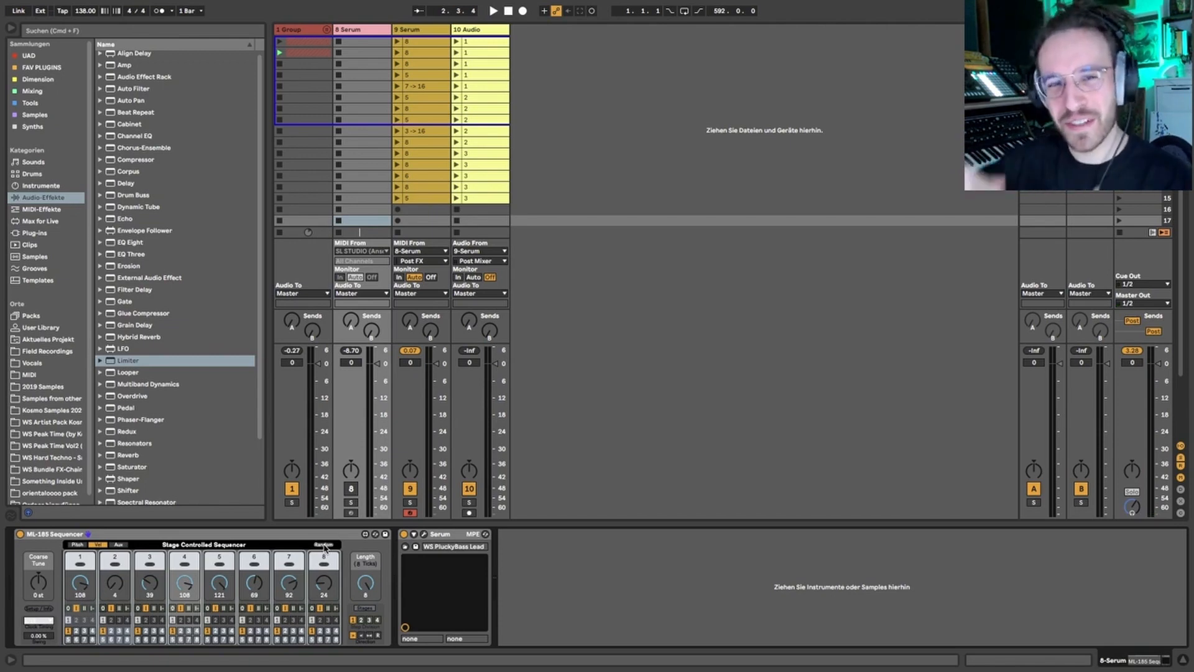
click(423, 538)
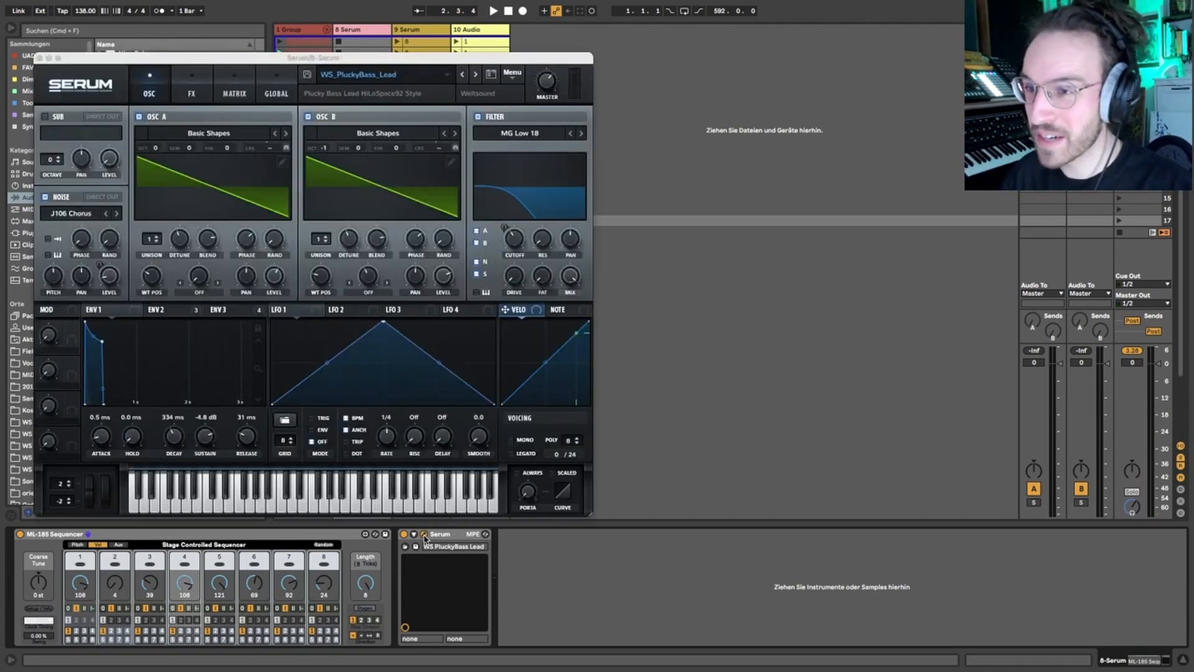
Check 9 Serum's Velo→Amp and Velo→Fil Cutoff matrix routings and oscillators, then close Serum
click(234, 94)
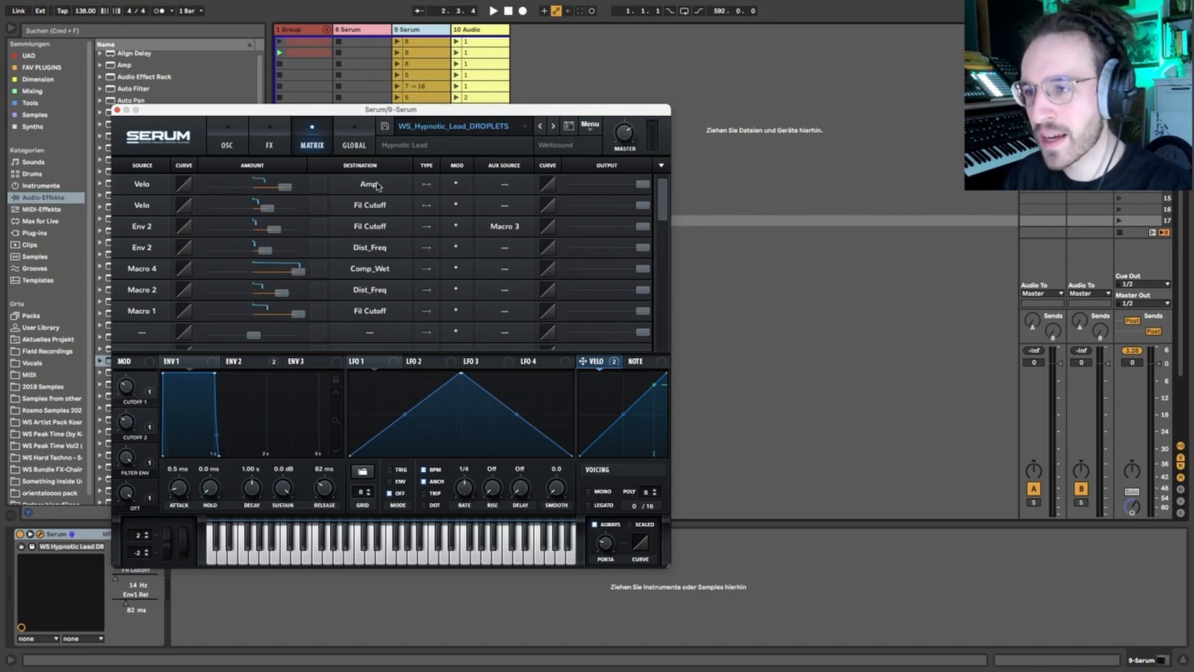
click(226, 141)
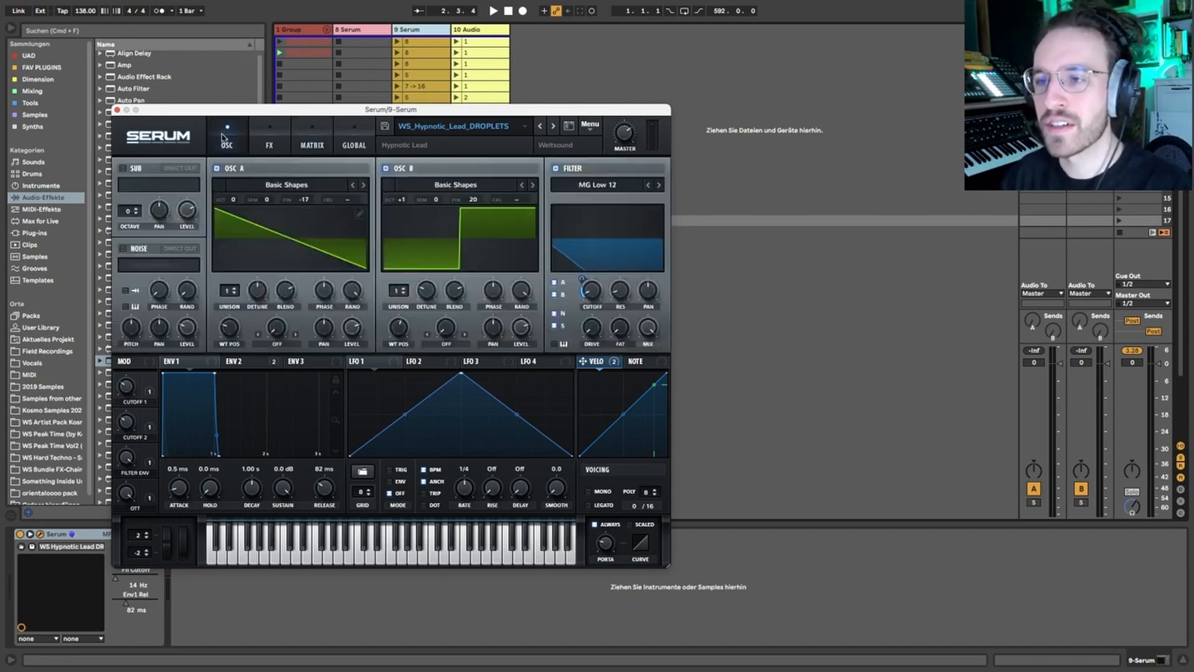
click(117, 111)
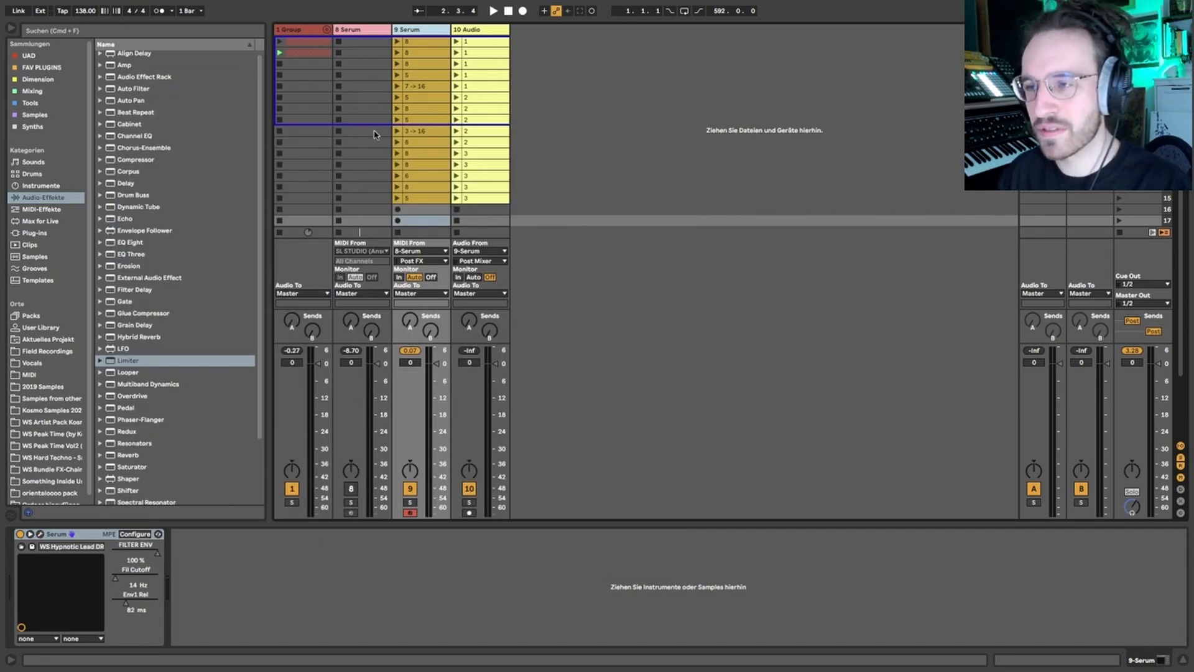
With 8 Serum's sequencer showing, record the sequence into a new clip 9-Serum 19
click(493, 11)
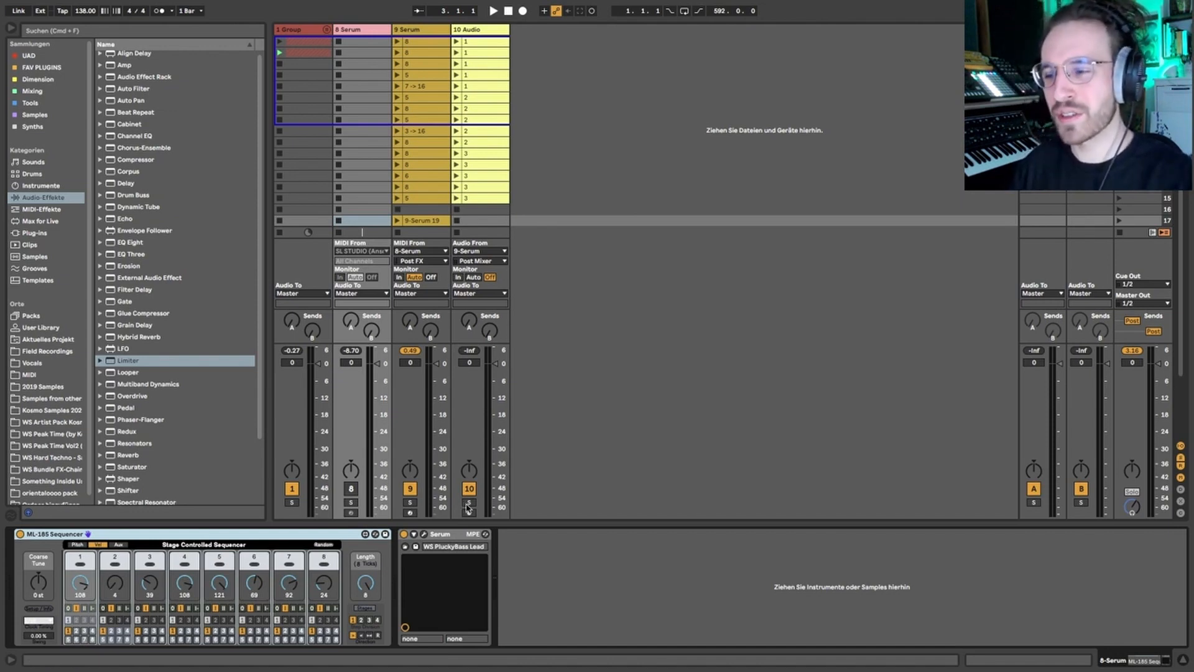
double_click(465, 42)
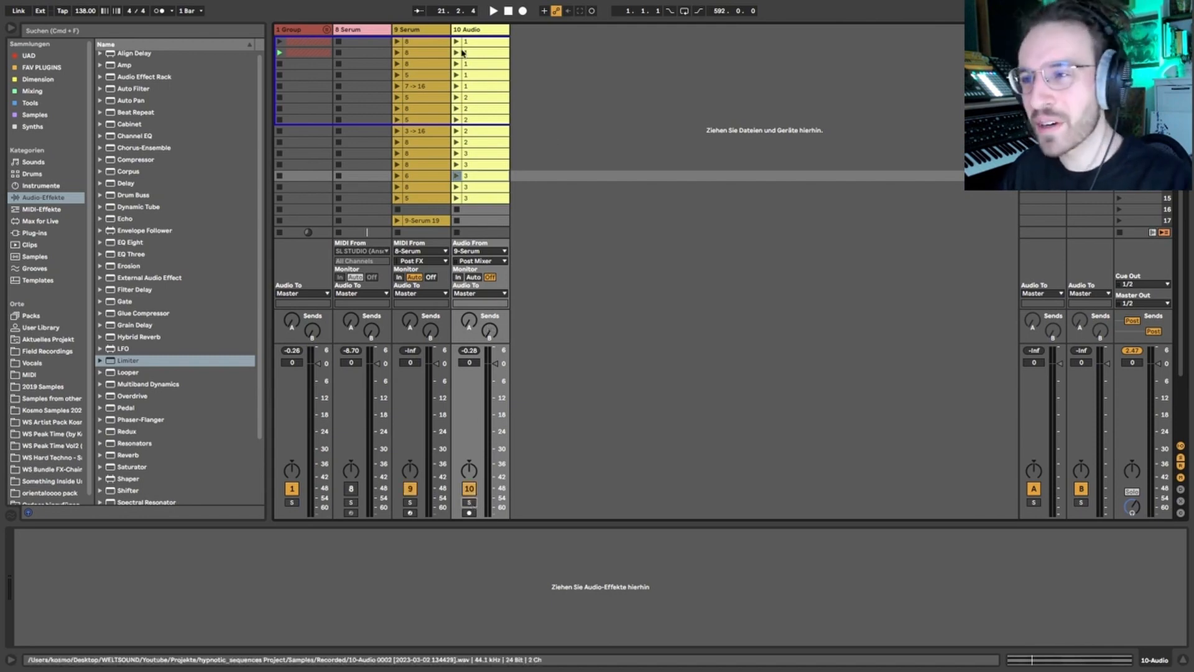
Select the 8 Serum track and display its ML-185 randomized per-step pitch offsets
click(354, 30)
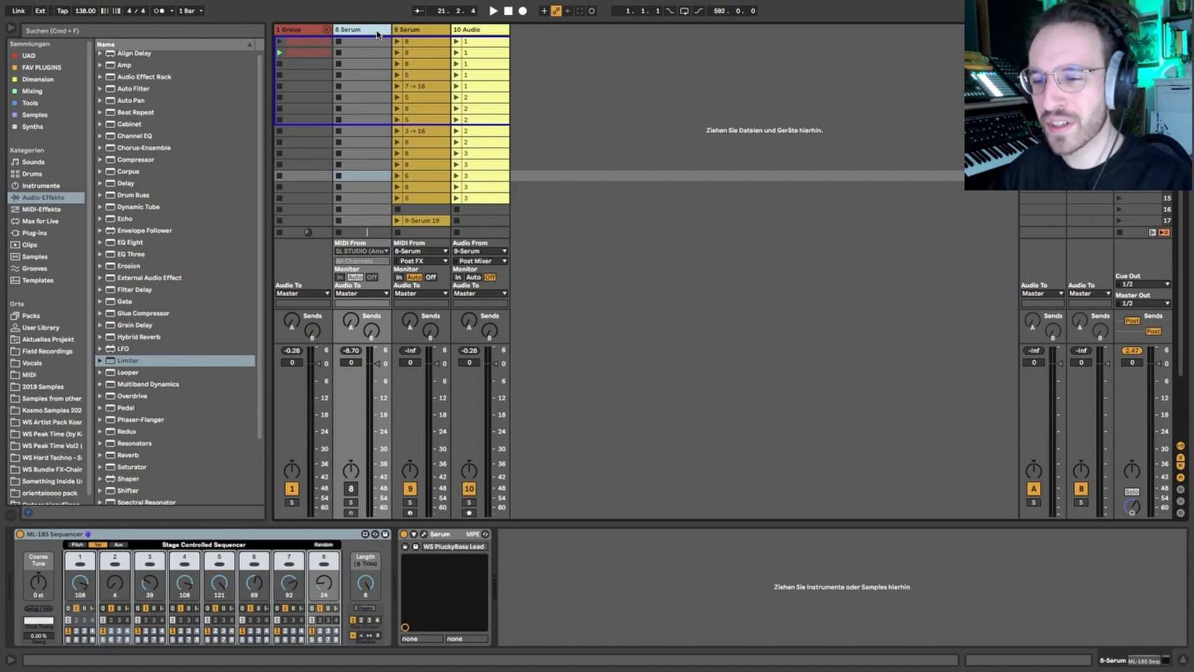
click(97, 545)
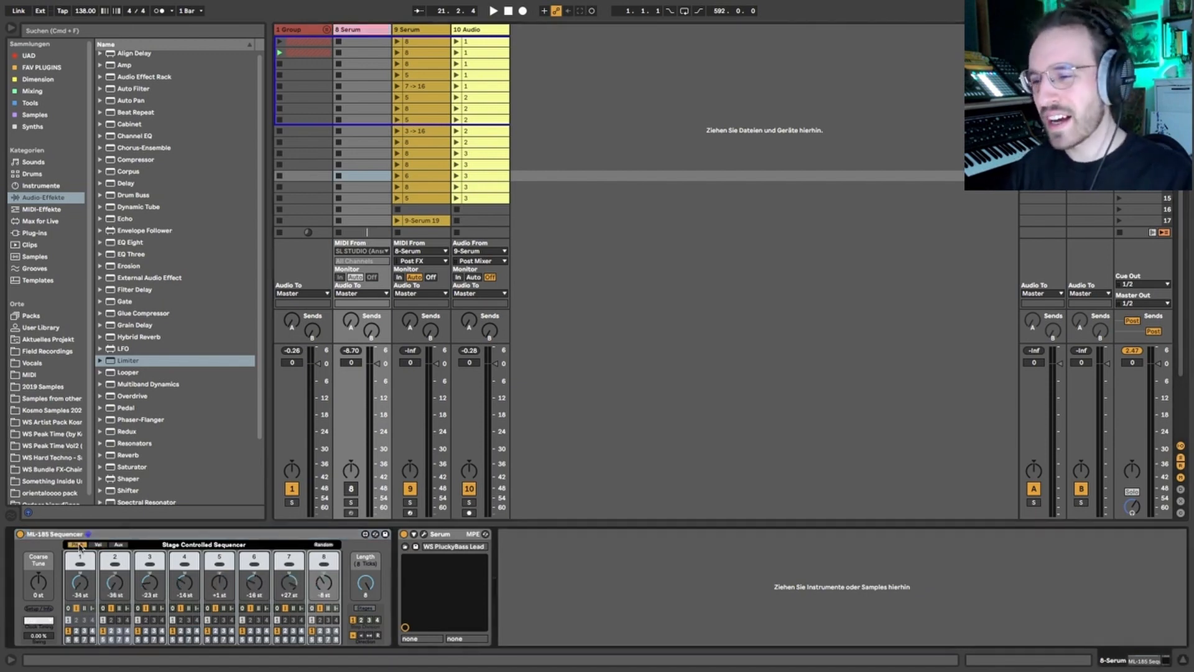